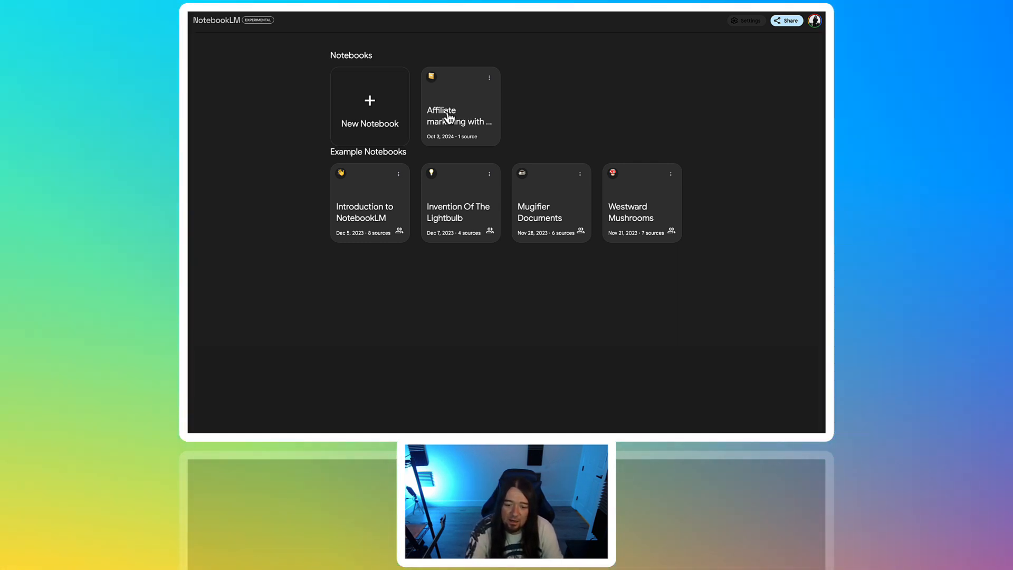
Step: Review the affiliate marketing notebook's single source transcript and close it
left_click(459, 106)
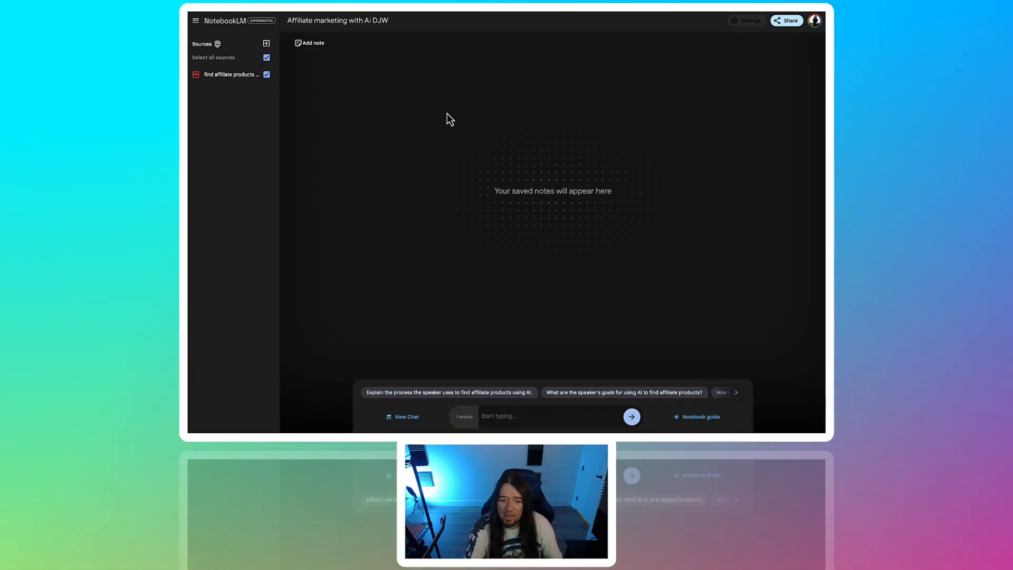
mouse_move(308, 123)
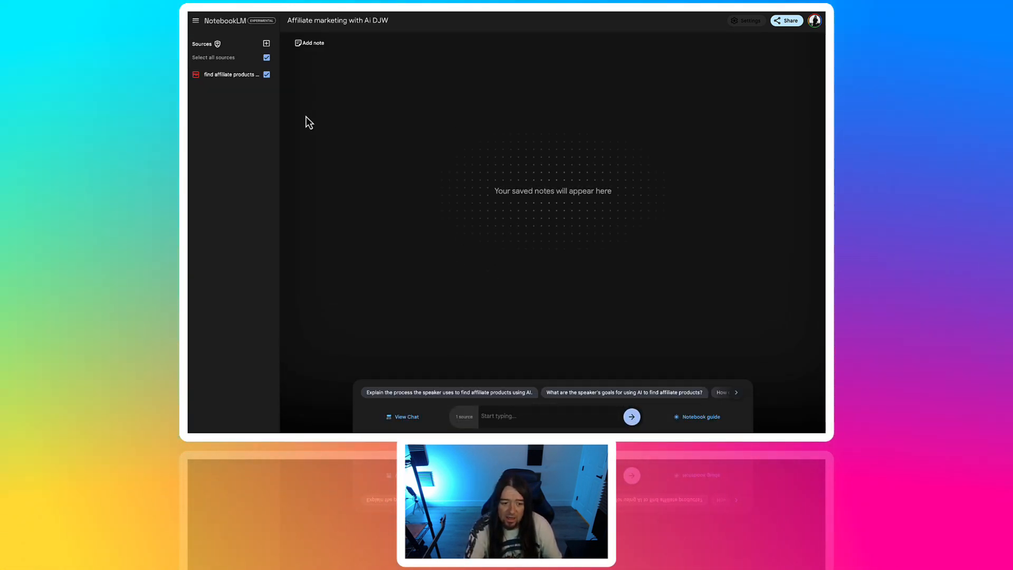
mouse_move(231, 74)
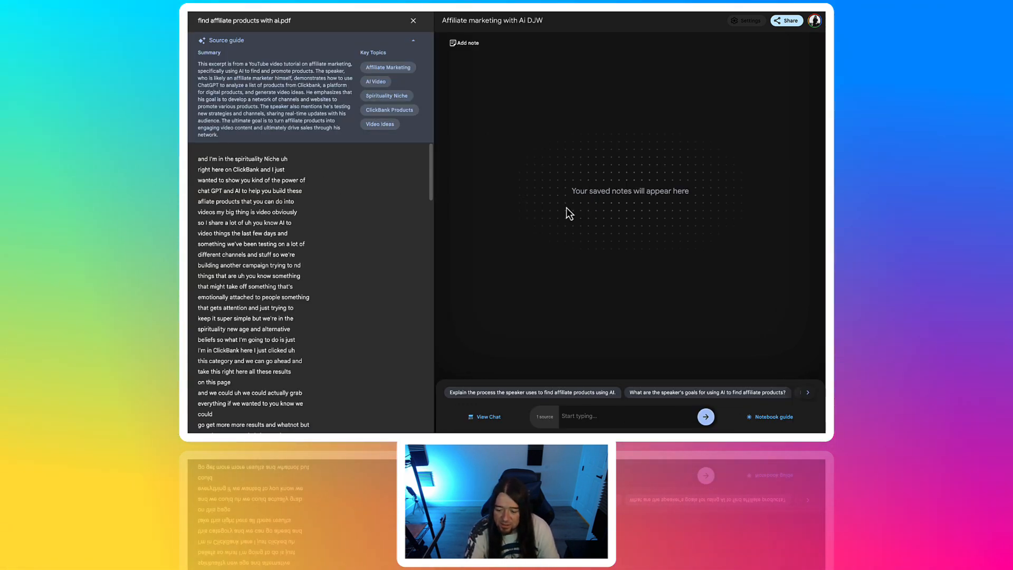
scroll("down", 3)
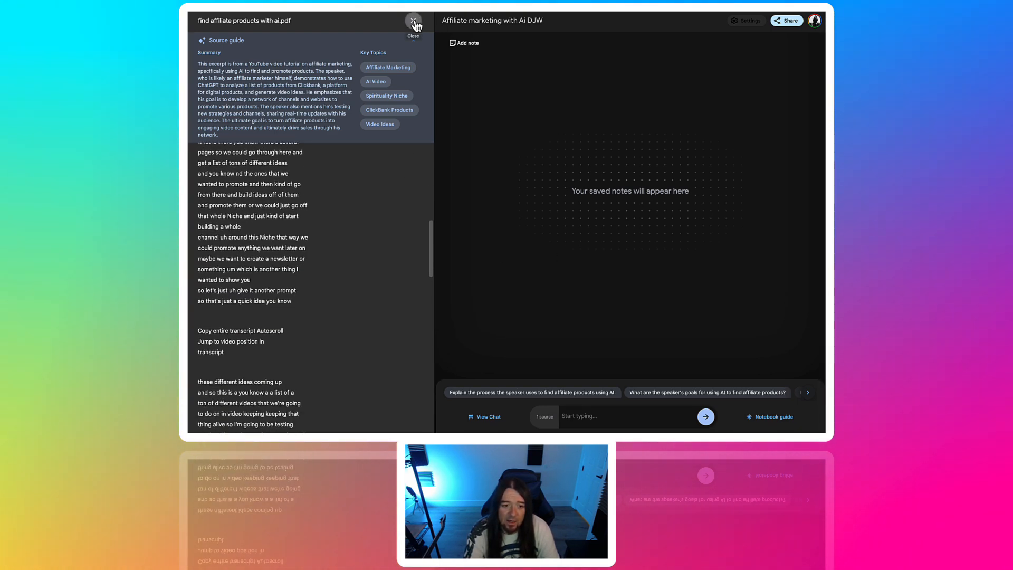
left_click(414, 22)
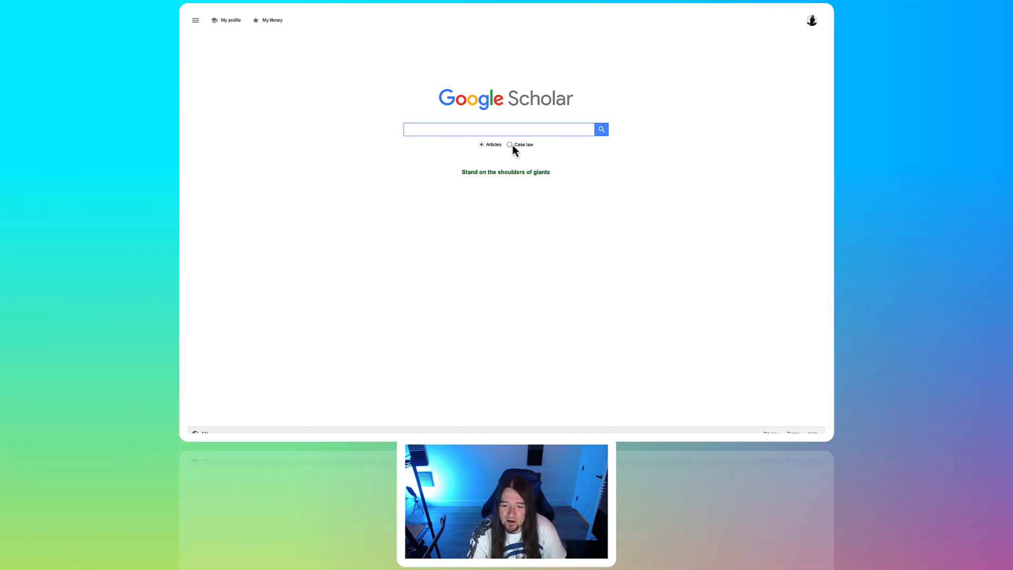
mouse_move(409, 168)
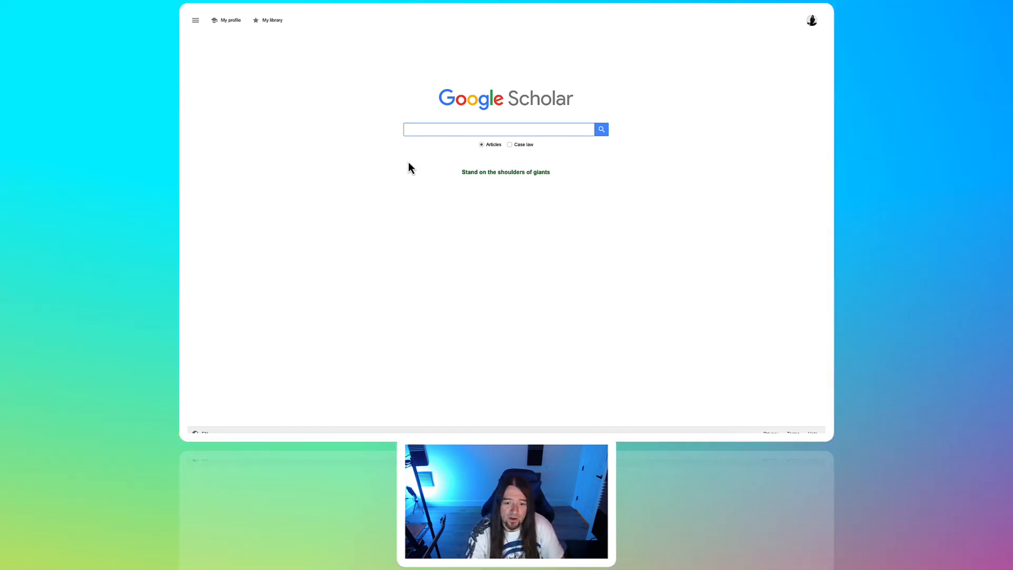
Step: Search Google Scholar for 'neuro marketing' using the suggested term
type("neuro")
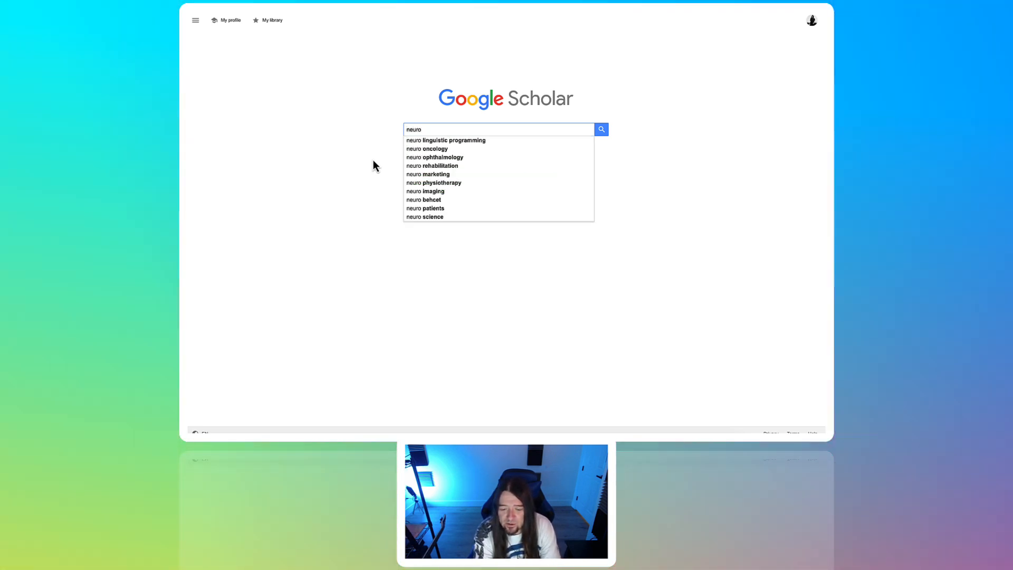
left_click(427, 175)
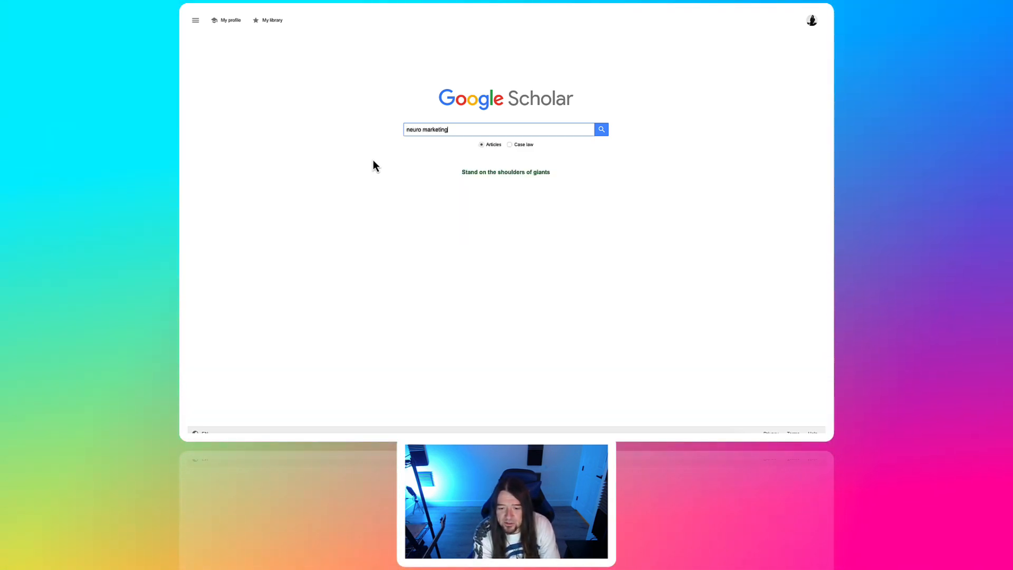
left_click(601, 129)
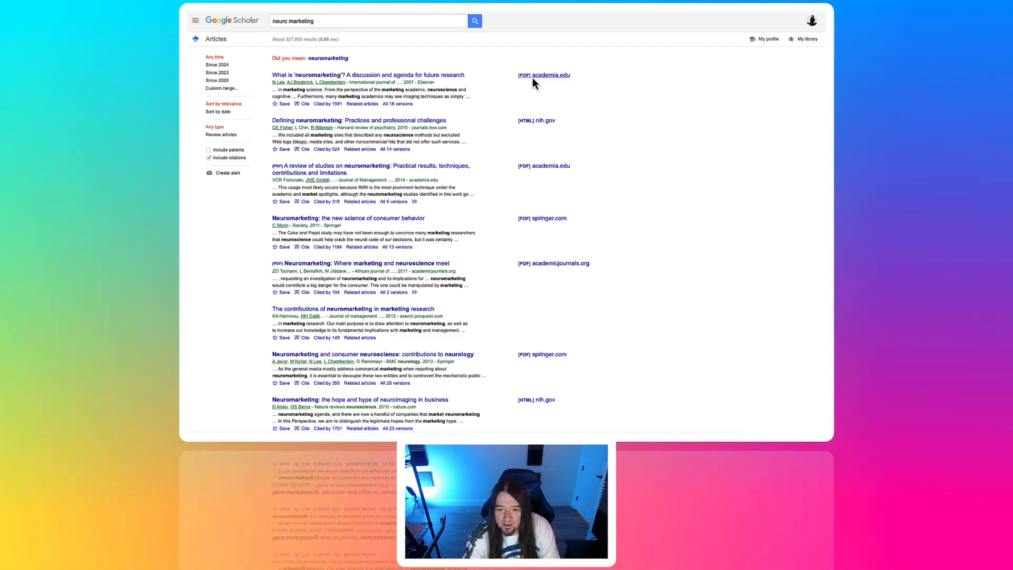
Step: Save the first neuromarketing paper's PDF to the computer from Chrome
left_click(545, 75)
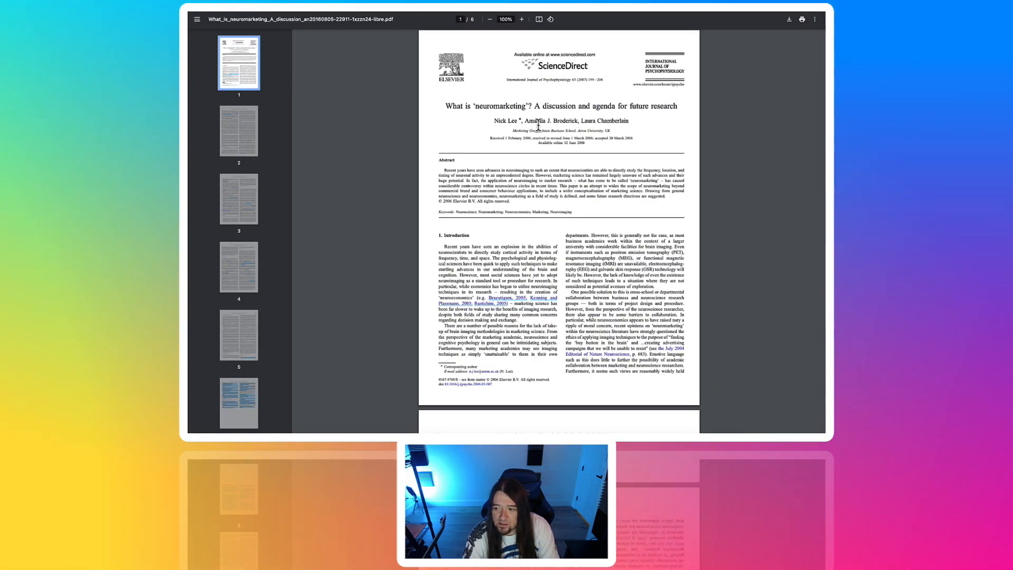
scroll("down", 3)
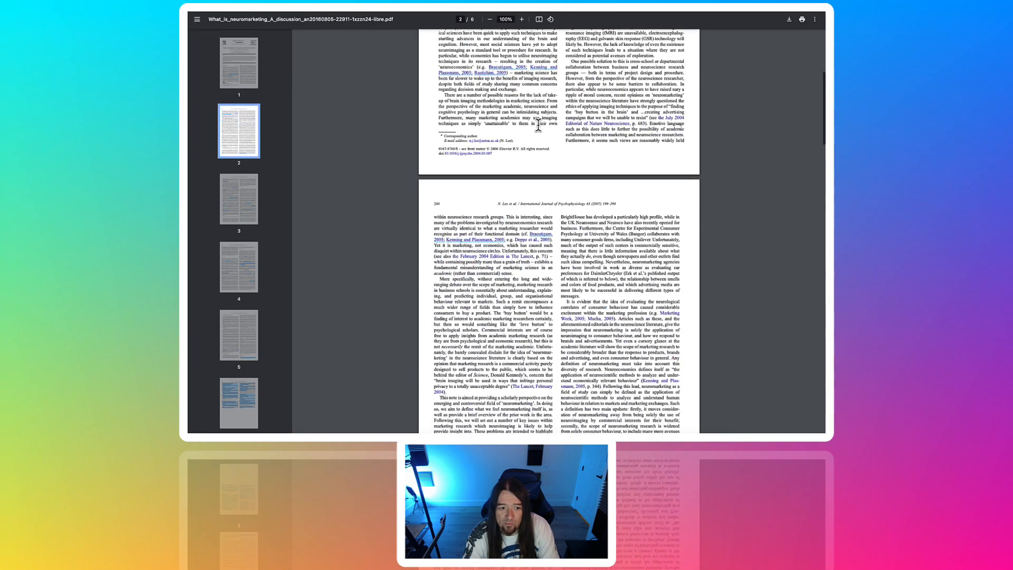
scroll("down", 3)
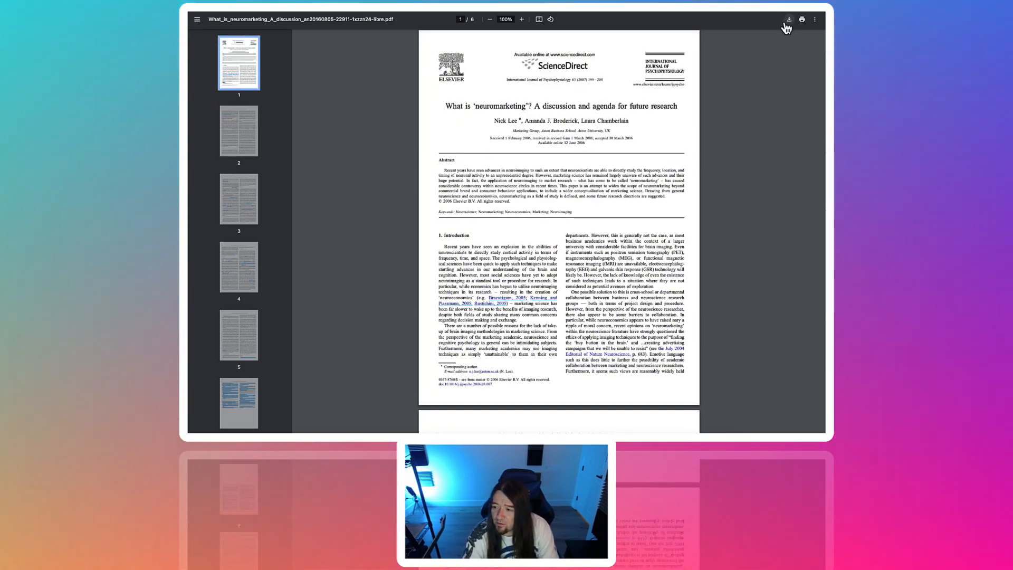
left_click(790, 19)
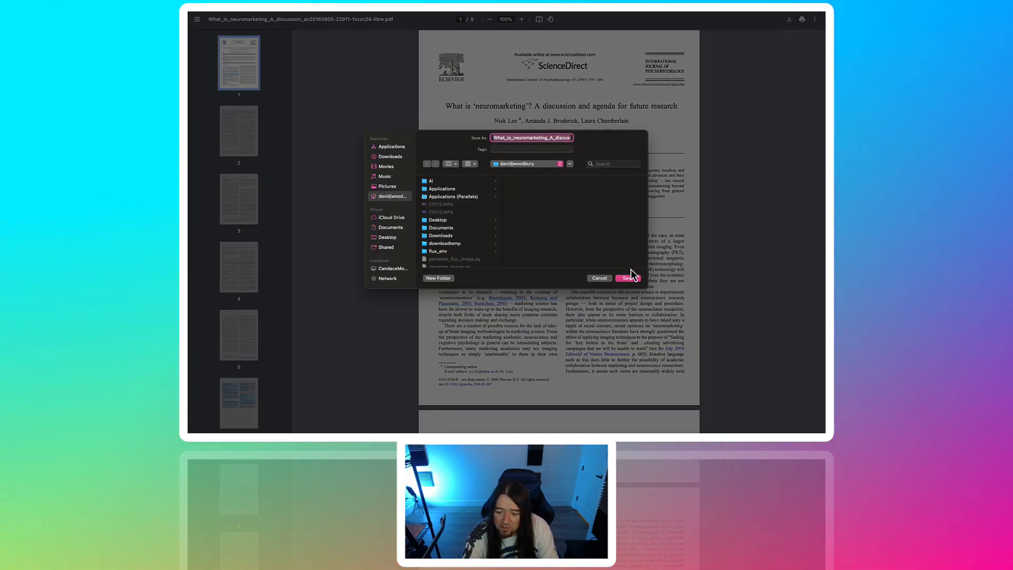
left_click(626, 278)
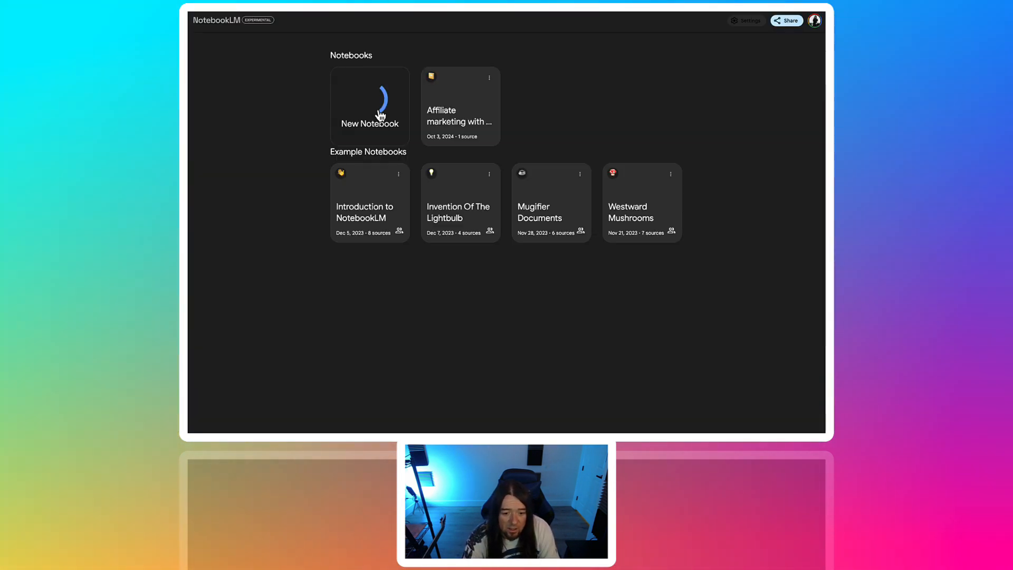
Step: Create a new notebook with the neuromarketing PDF, select all sources and view the Notebook guide
left_click(369, 106)
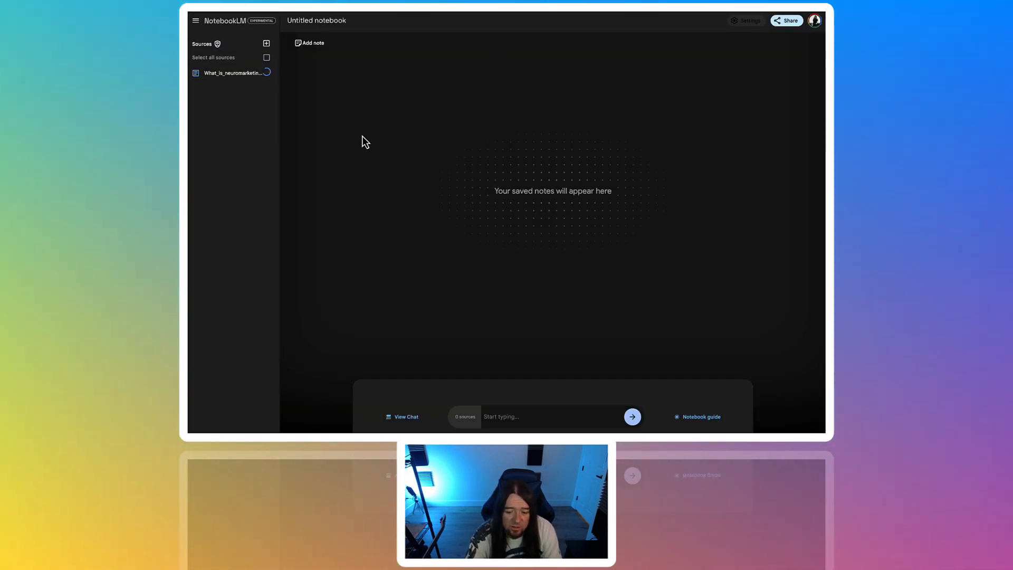
left_click(266, 57)
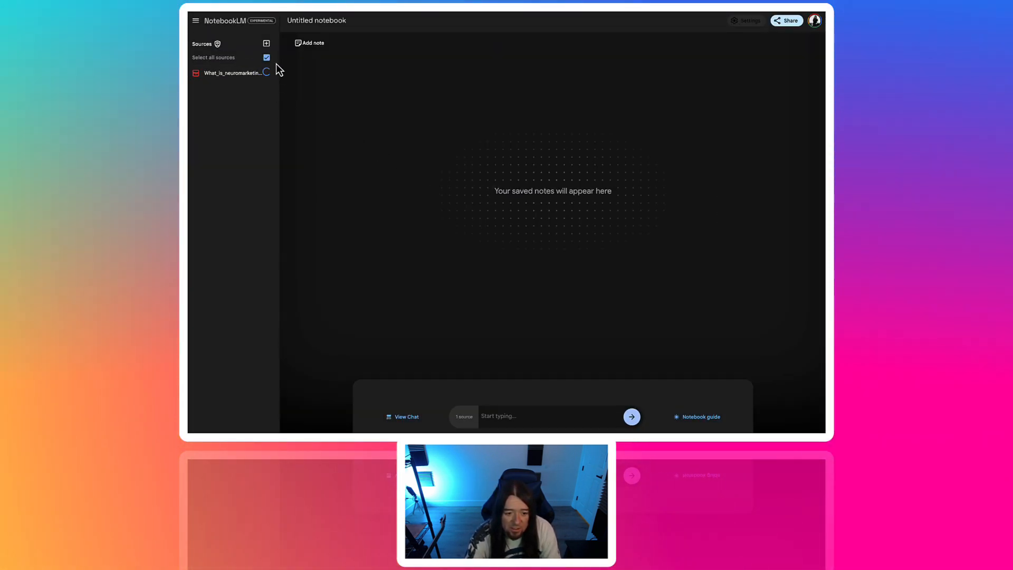
left_click(696, 416)
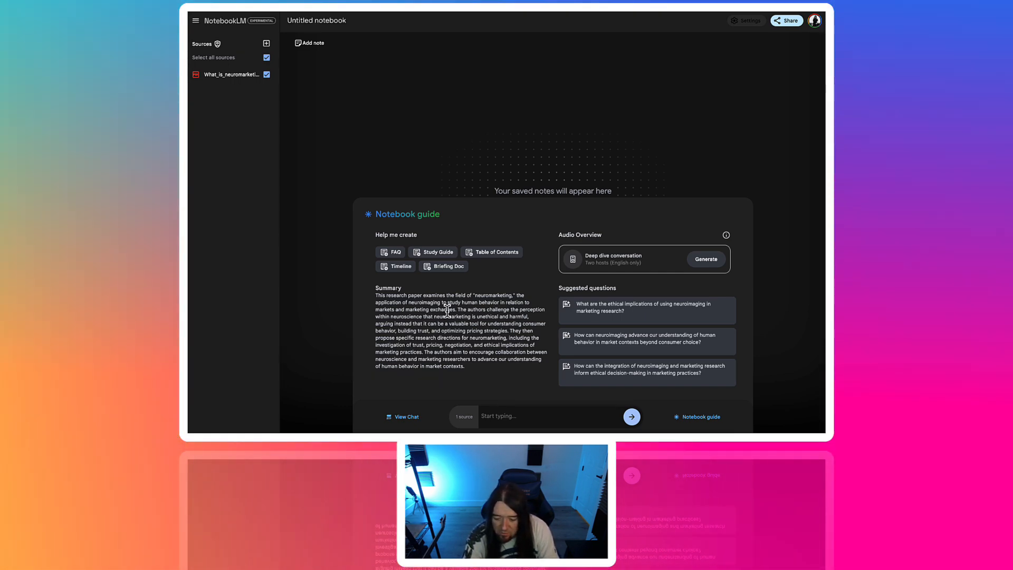
mouse_move(710, 283)
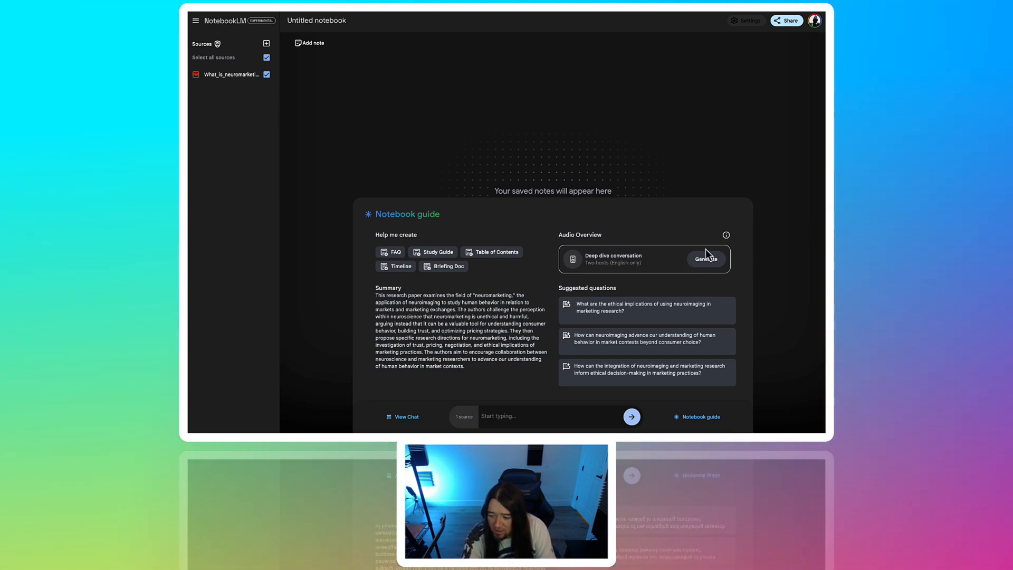
Step: Start generating the deep-dive audio overview of the neuromarketing source
left_click(705, 260)
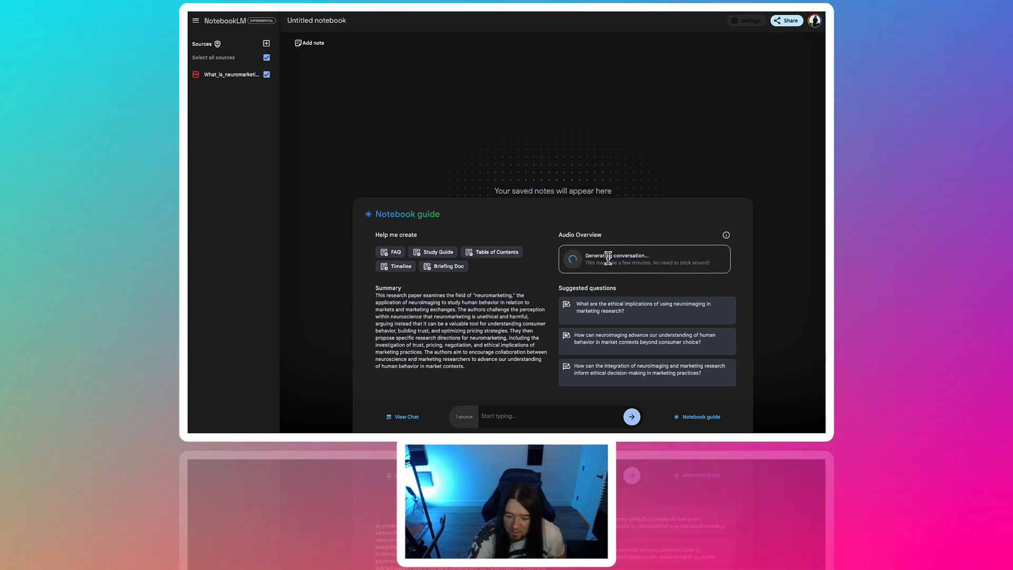
mouse_move(612, 155)
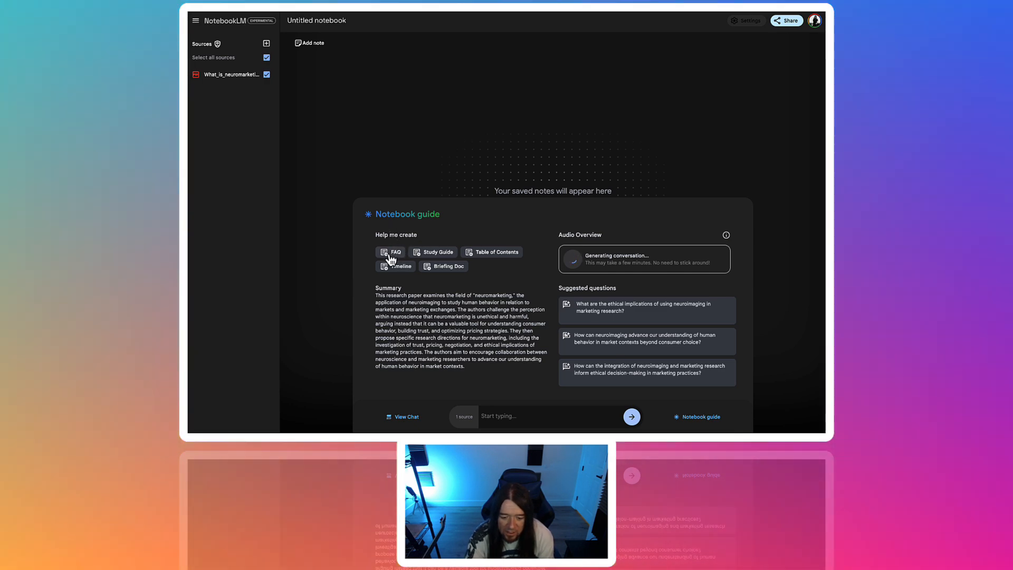
left_click(390, 252)
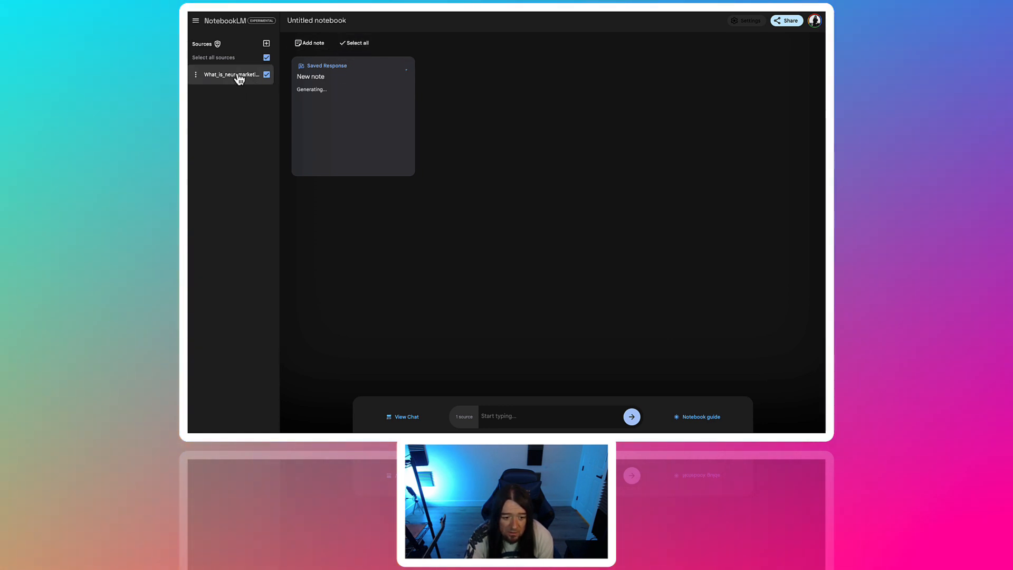
left_click(231, 74)
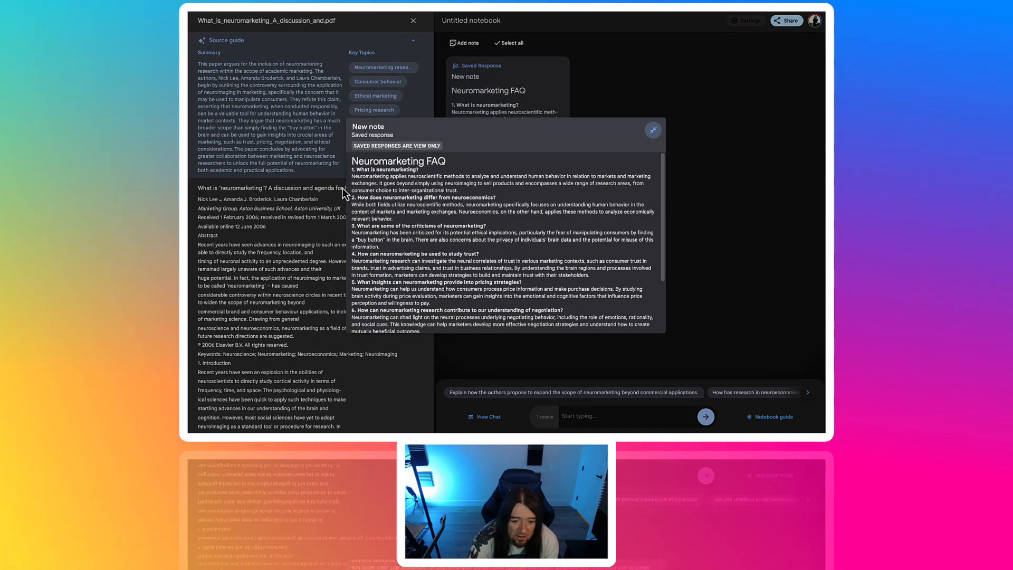
left_click(652, 131)
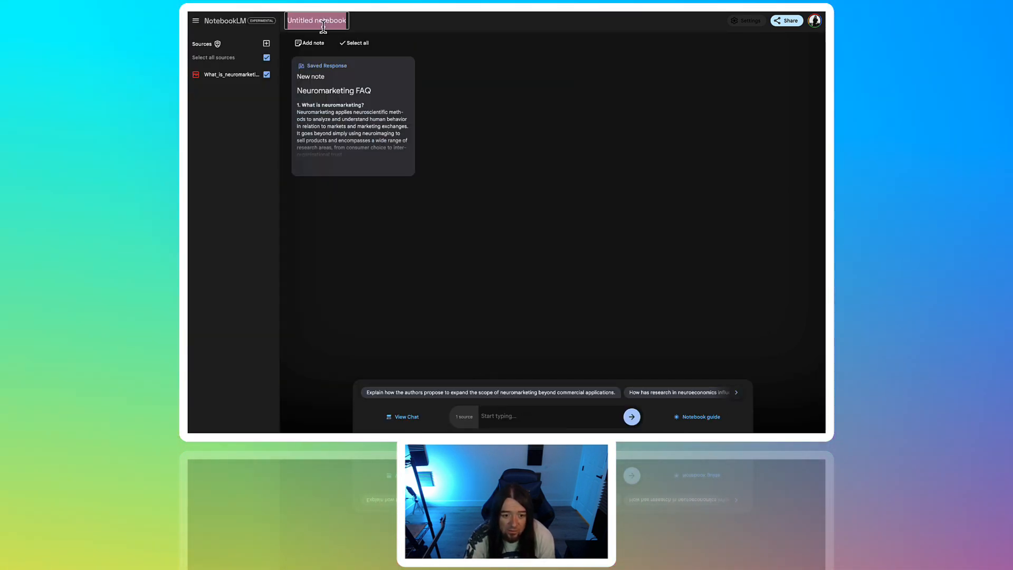
type("Neuro Marketing")
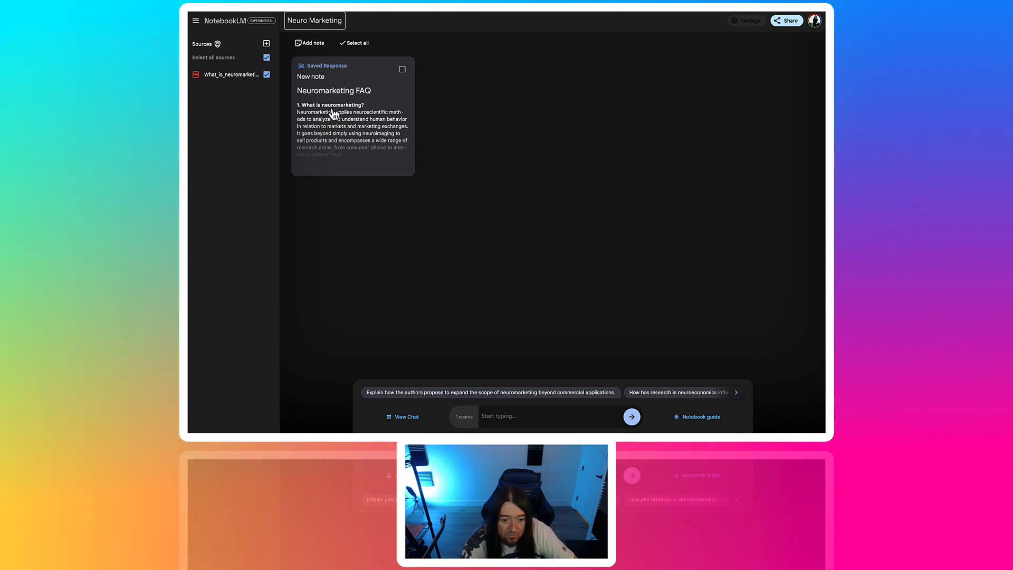
left_click(353, 115)
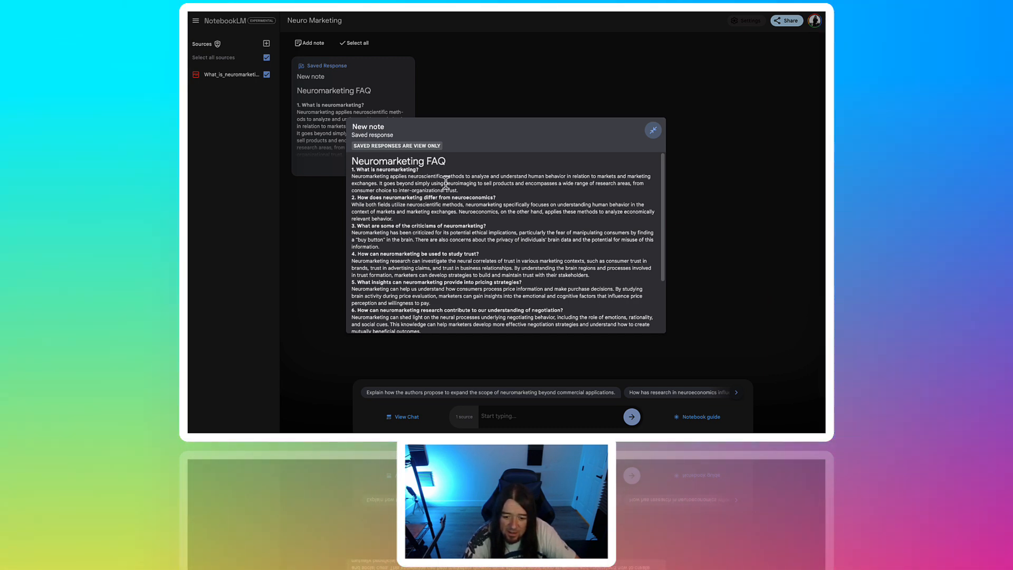
scroll("down", 3)
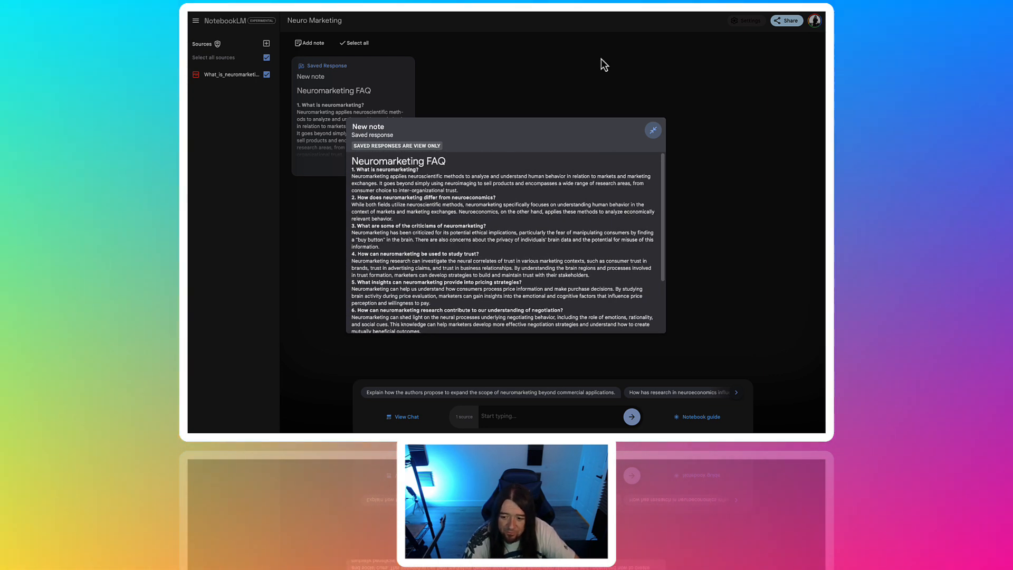
left_click(654, 130)
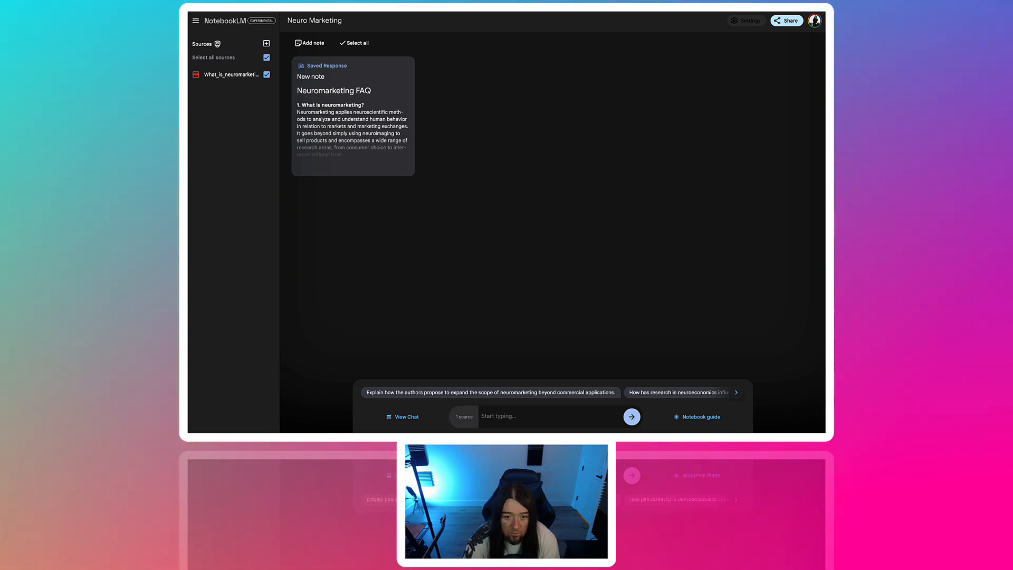
Step: Generate content summary, timeline and study guide notes from the Notebook guide
left_click(698, 417)
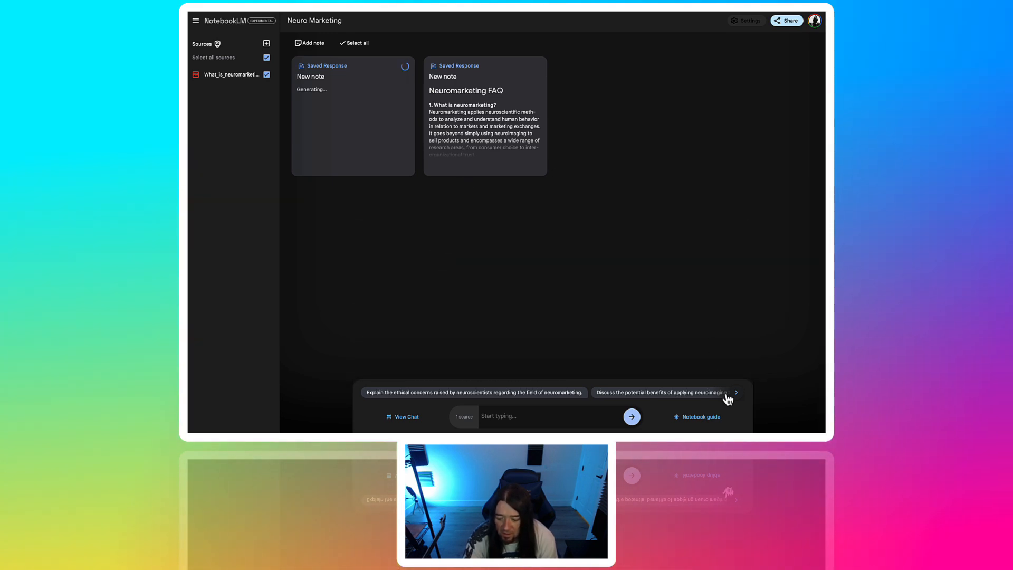
left_click(701, 416)
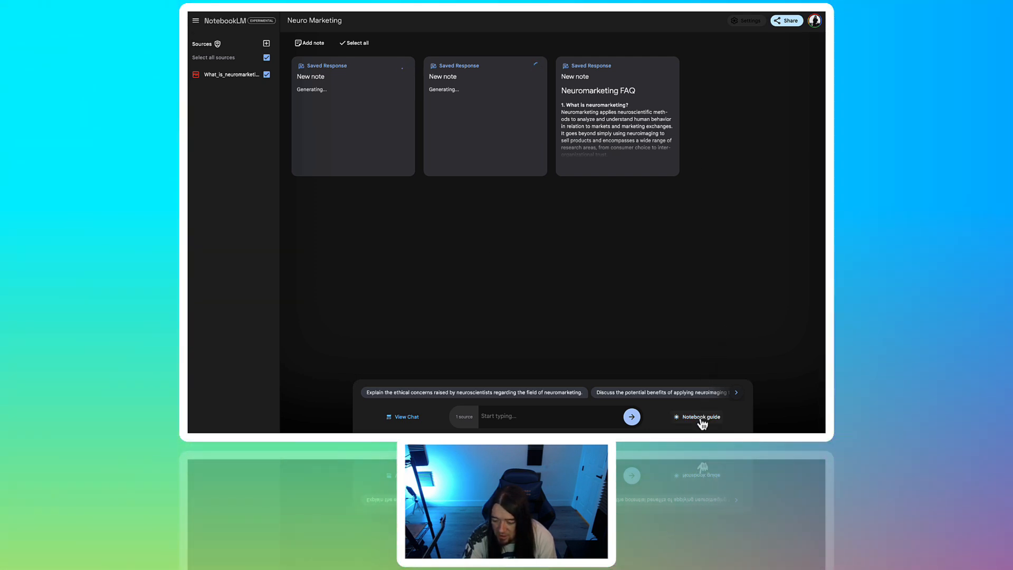
left_click(697, 417)
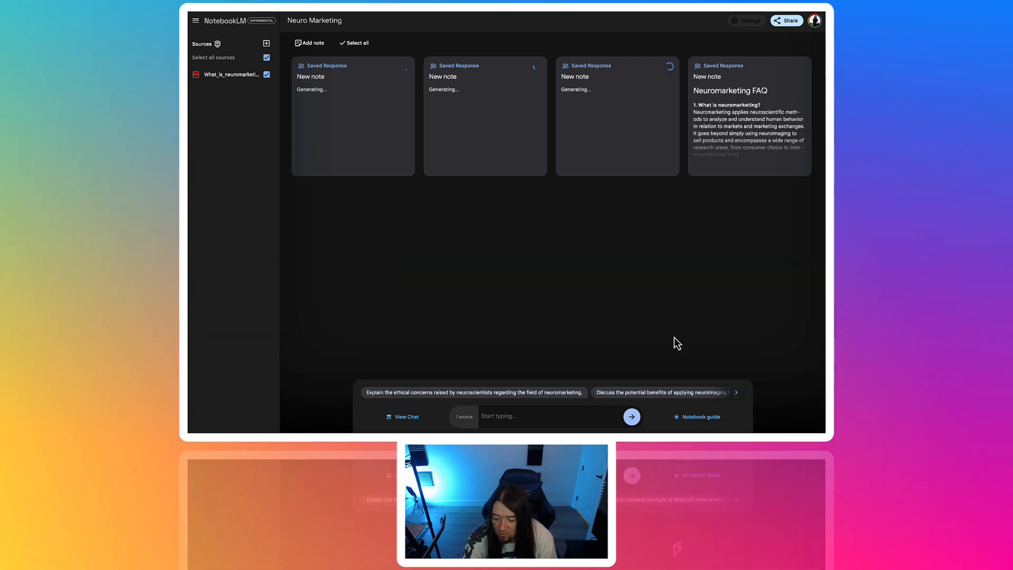
left_click(697, 416)
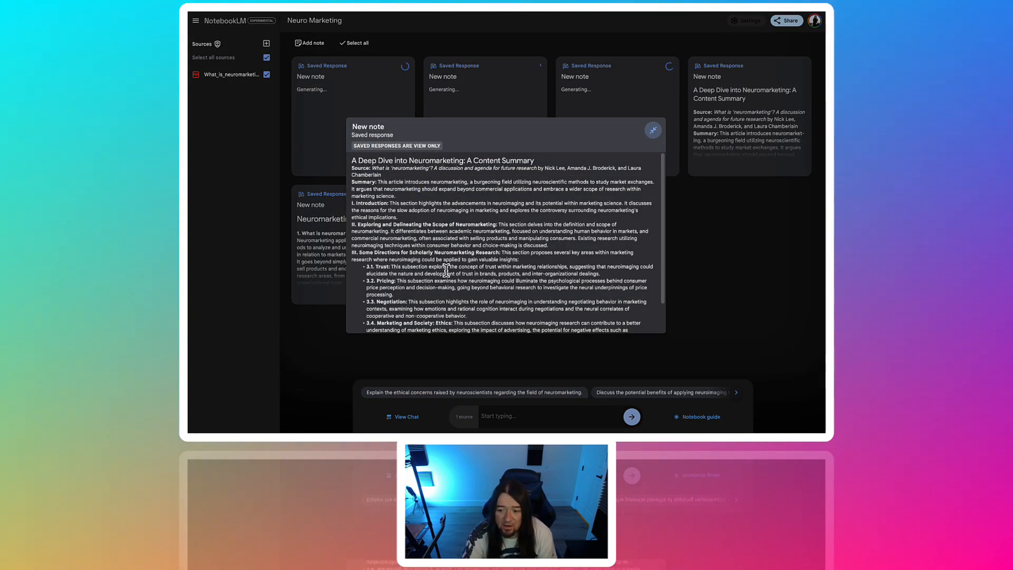
left_click(652, 130)
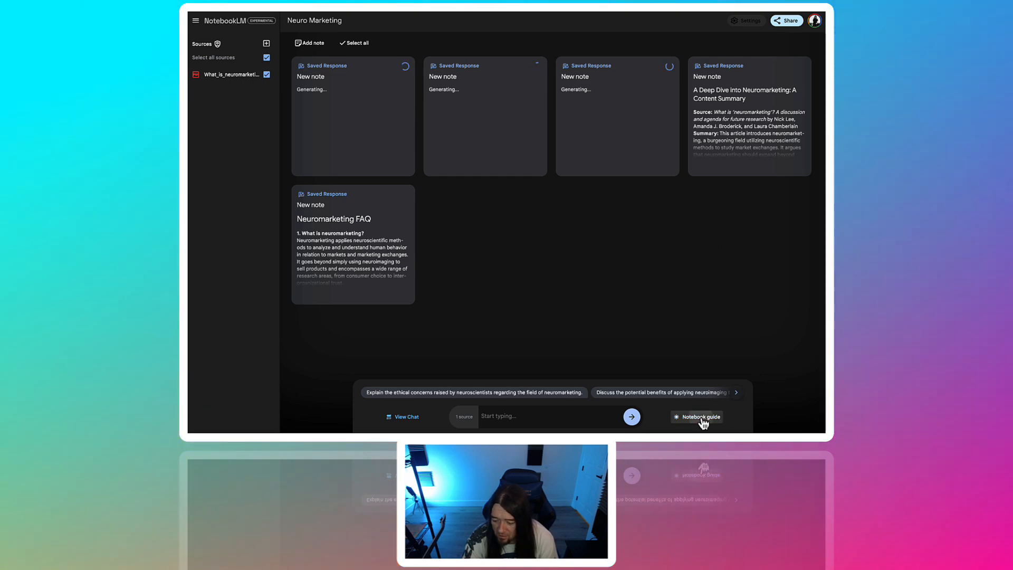
left_click(697, 416)
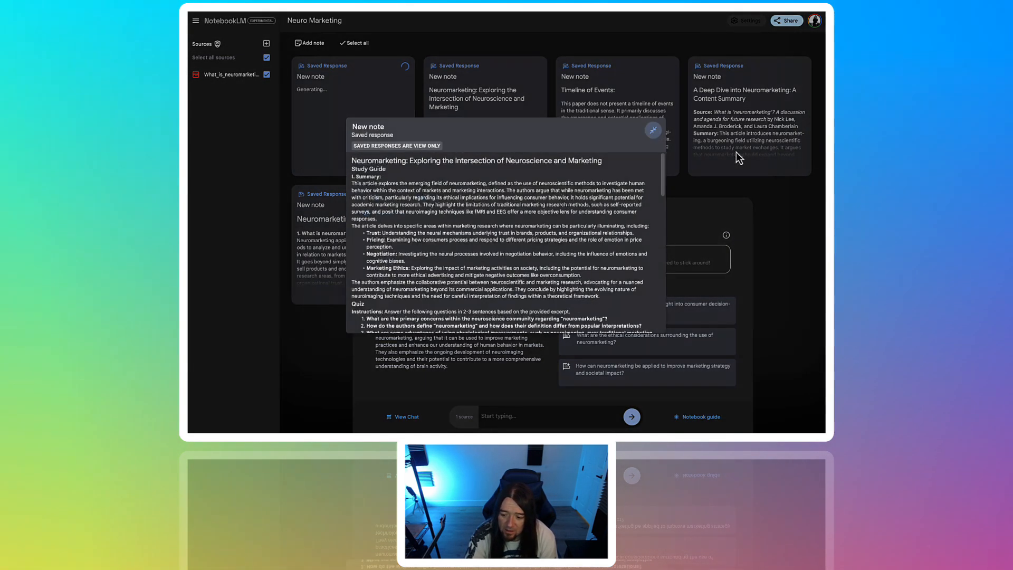
Step: Read and close the study guide, then view the 'Beyond the Buy Button' briefing note
left_click(652, 129)
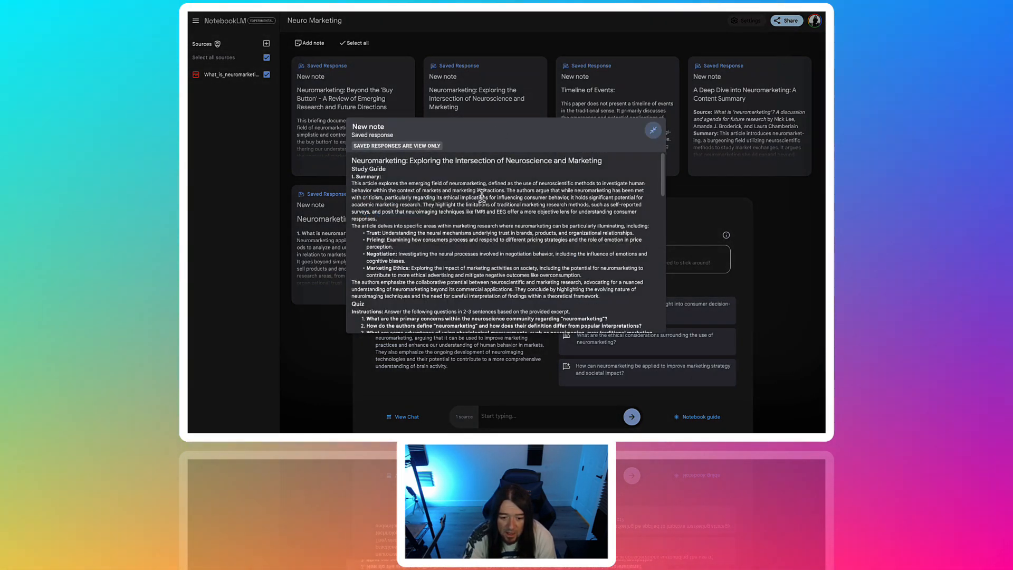
scroll("down", 3)
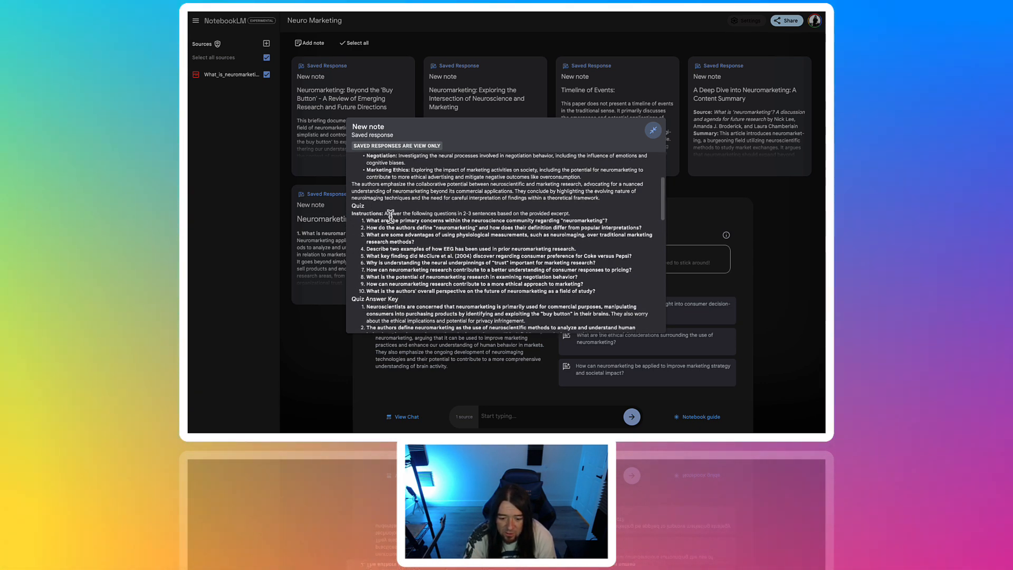
scroll("down", 3)
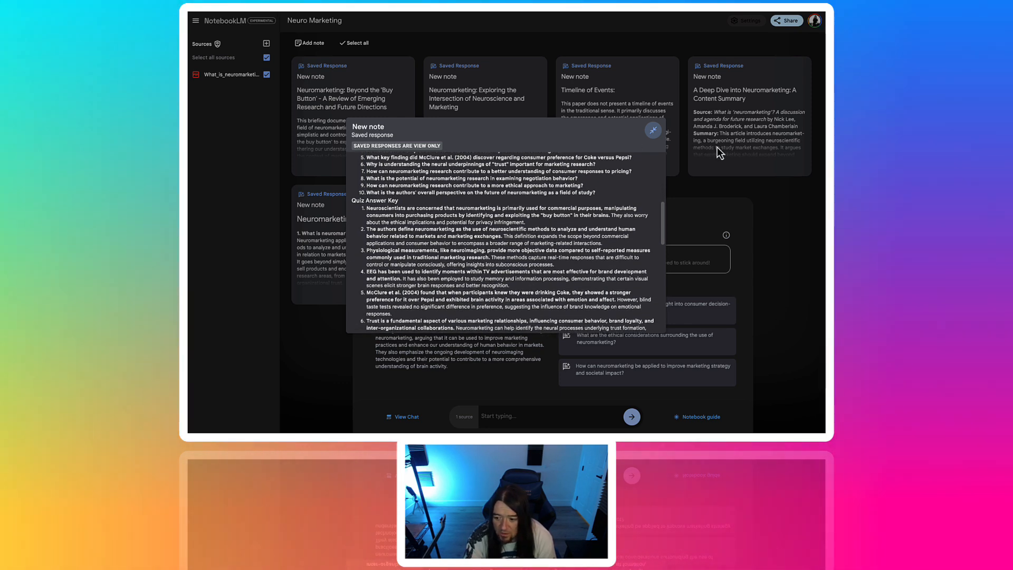
left_click(653, 130)
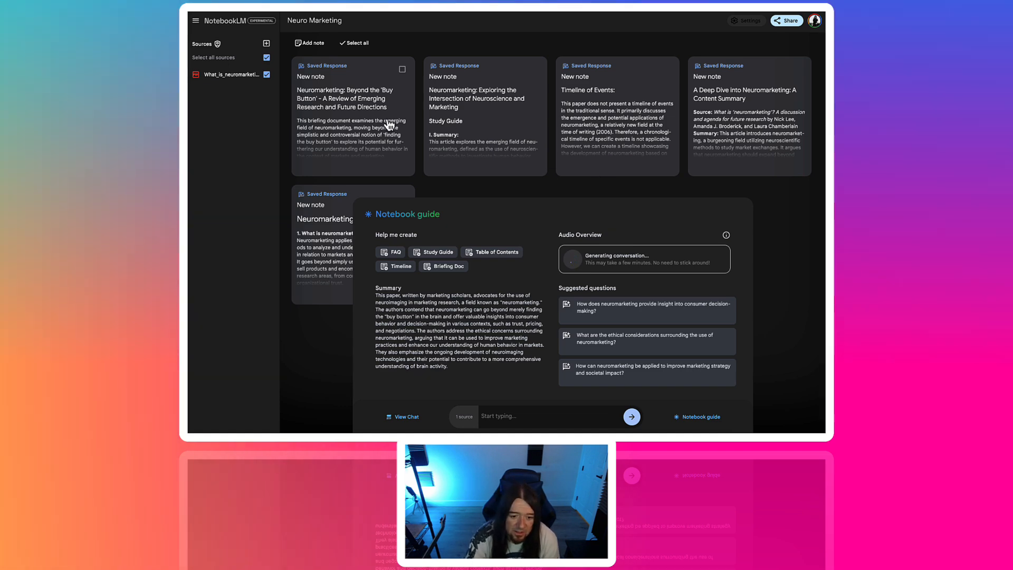
left_click(353, 99)
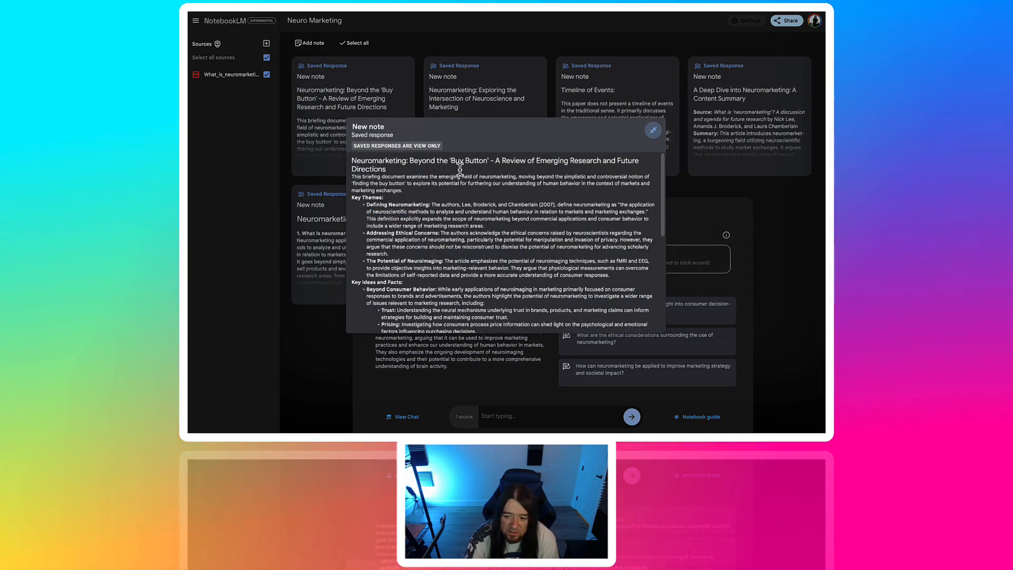
mouse_move(465, 186)
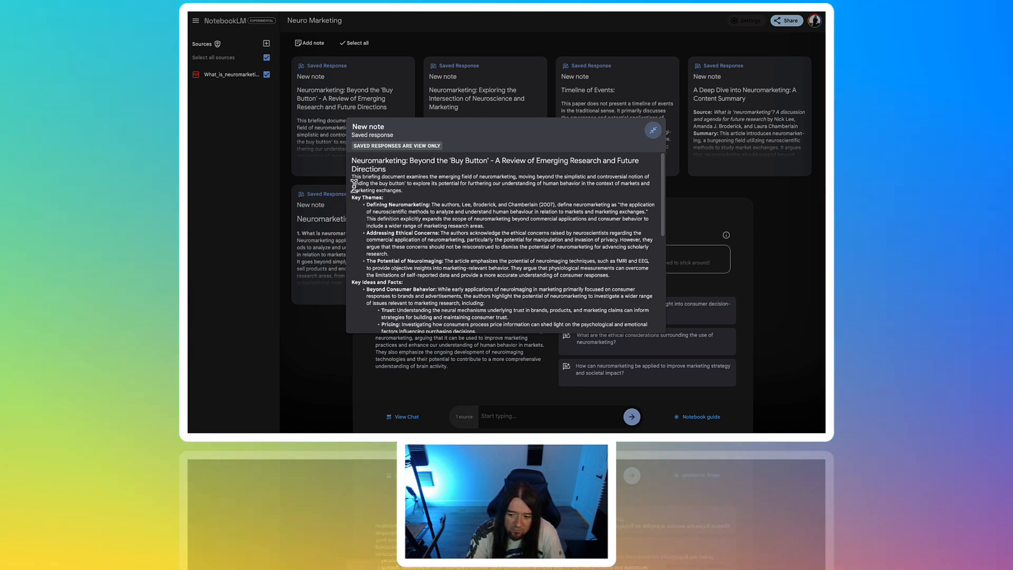
left_click(652, 130)
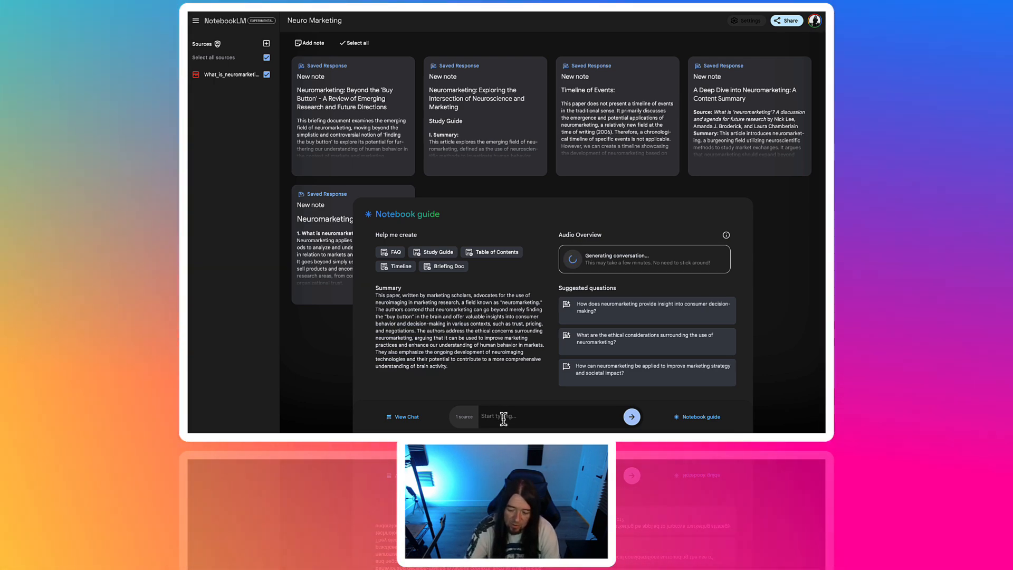
Step: Ask the chat for a short summary and read the answer on trust, pricing, negotiation and ethics
type("give me a short summa")
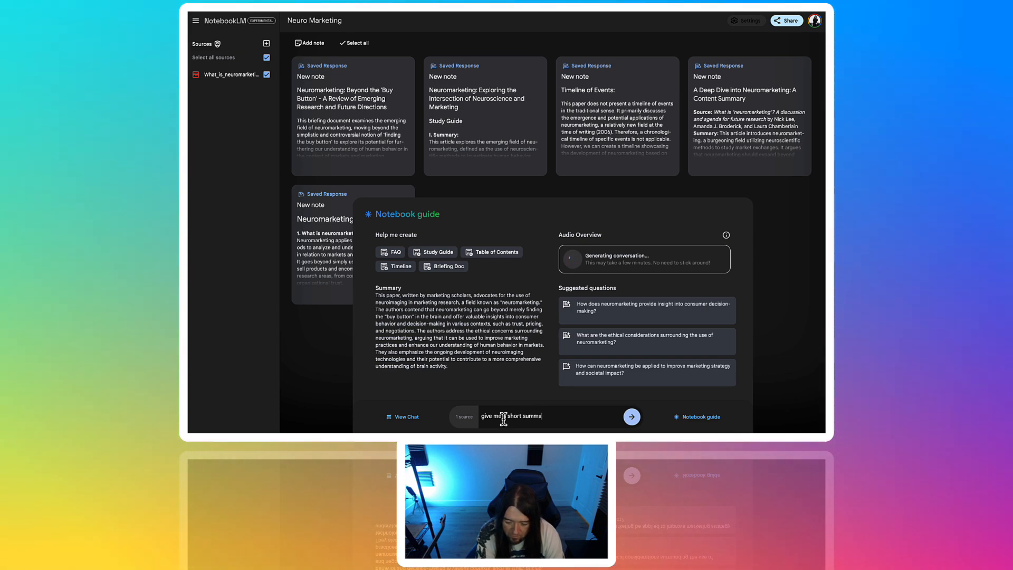
left_click(631, 416)
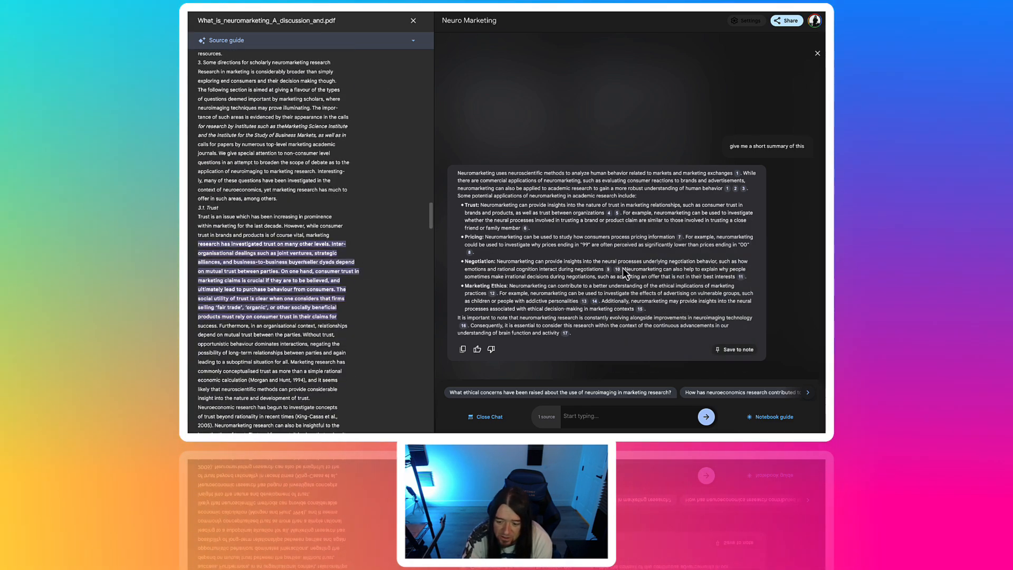
scroll("down", 3)
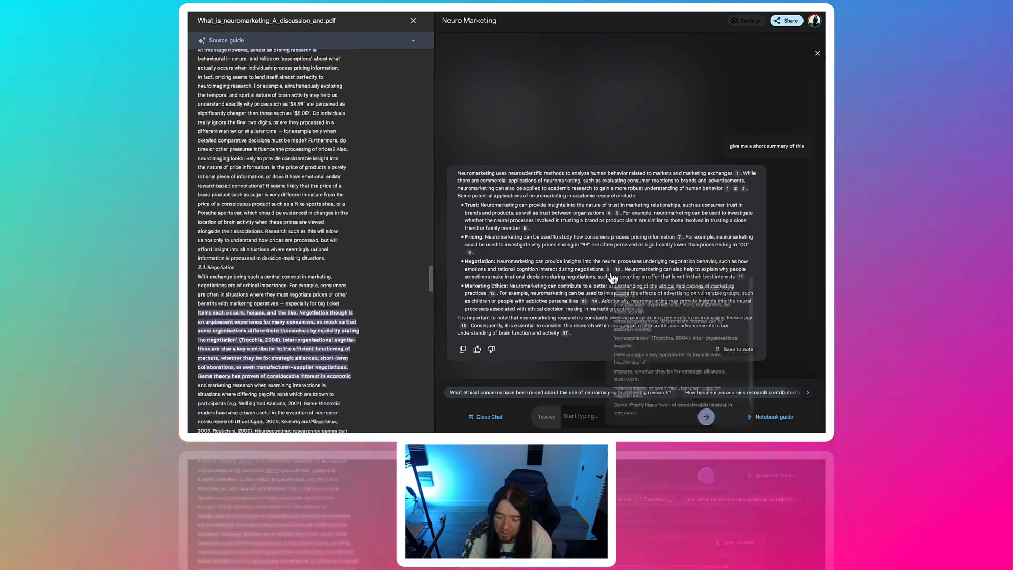
scroll("down", 3)
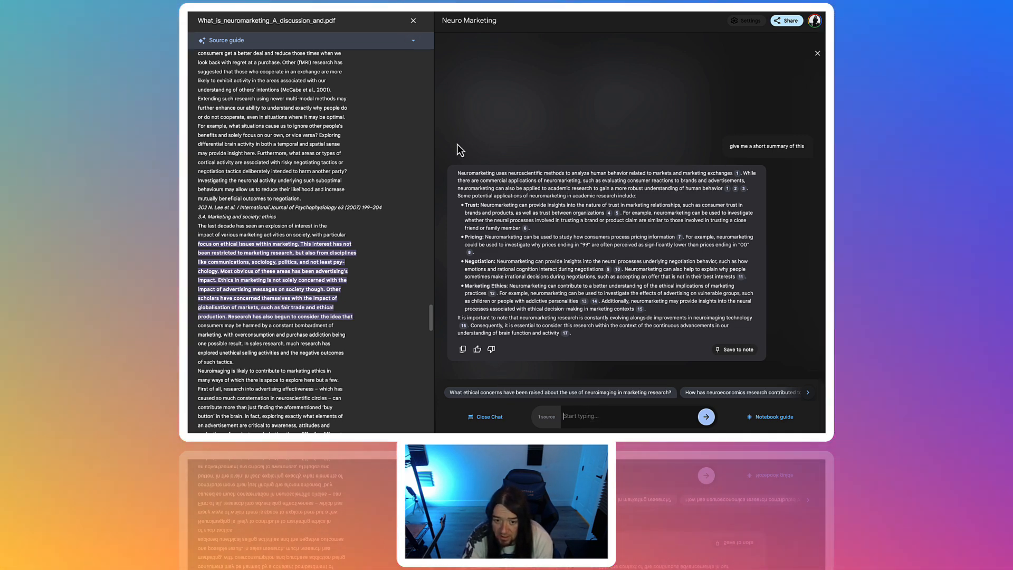
Step: Close the source panel and ask the chat 'can you code'
left_click(414, 21)
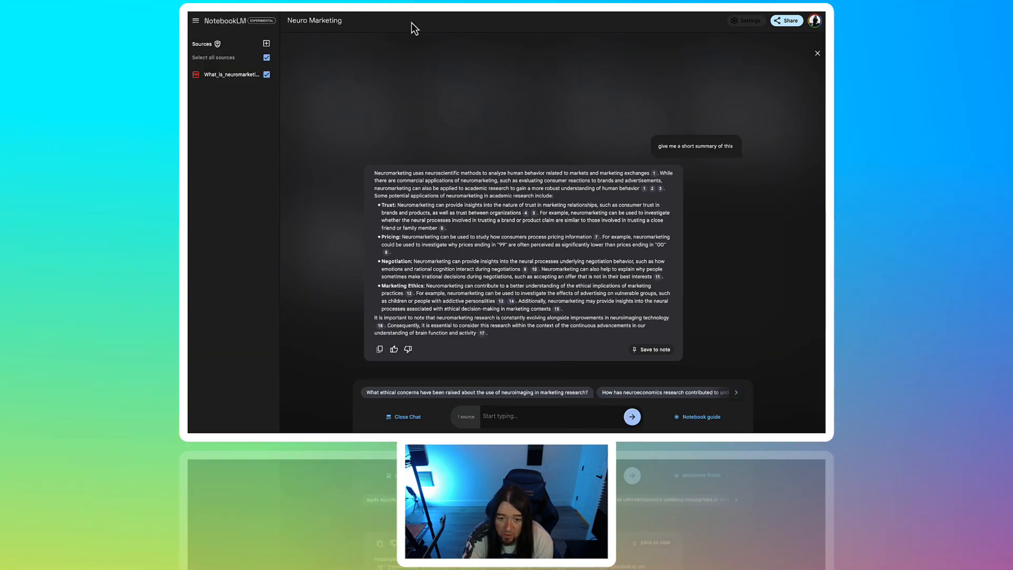
mouse_move(722, 393)
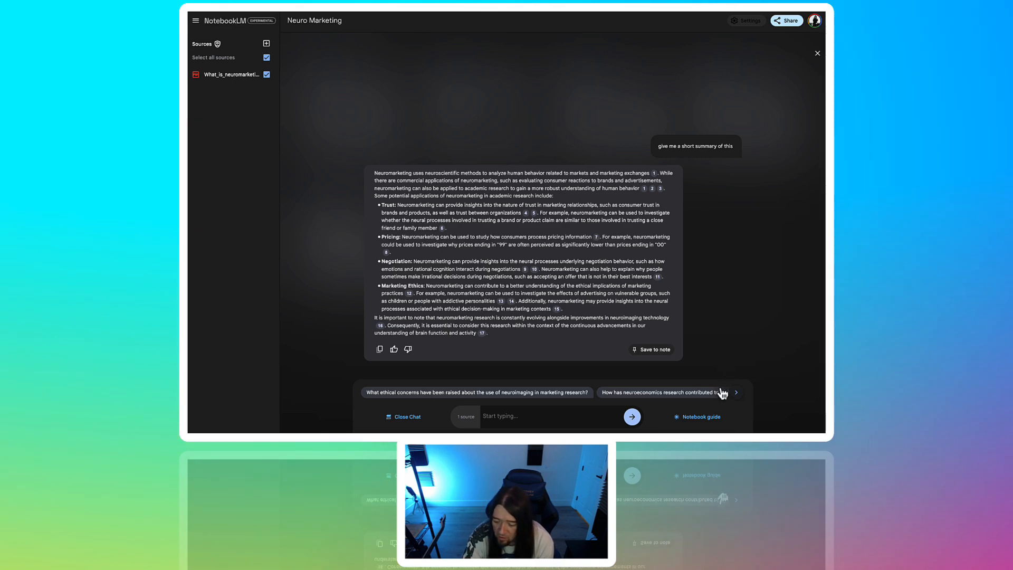
left_click(698, 417)
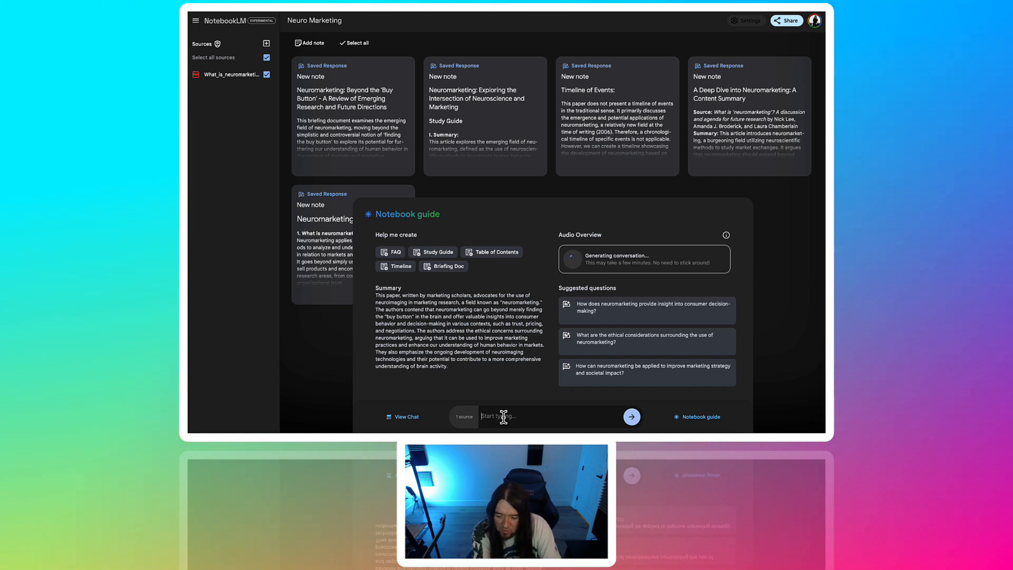
type("can")
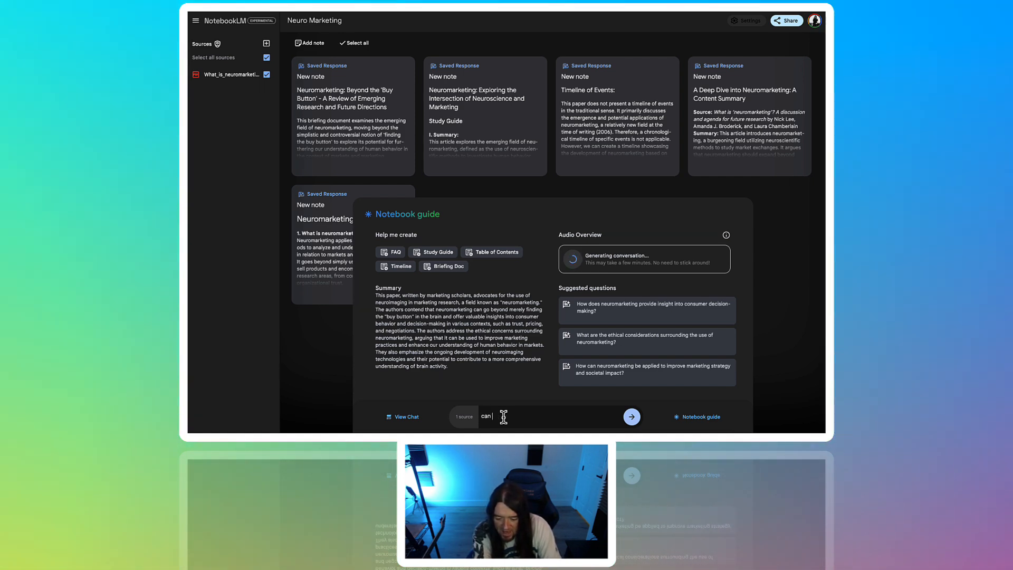
type("you code")
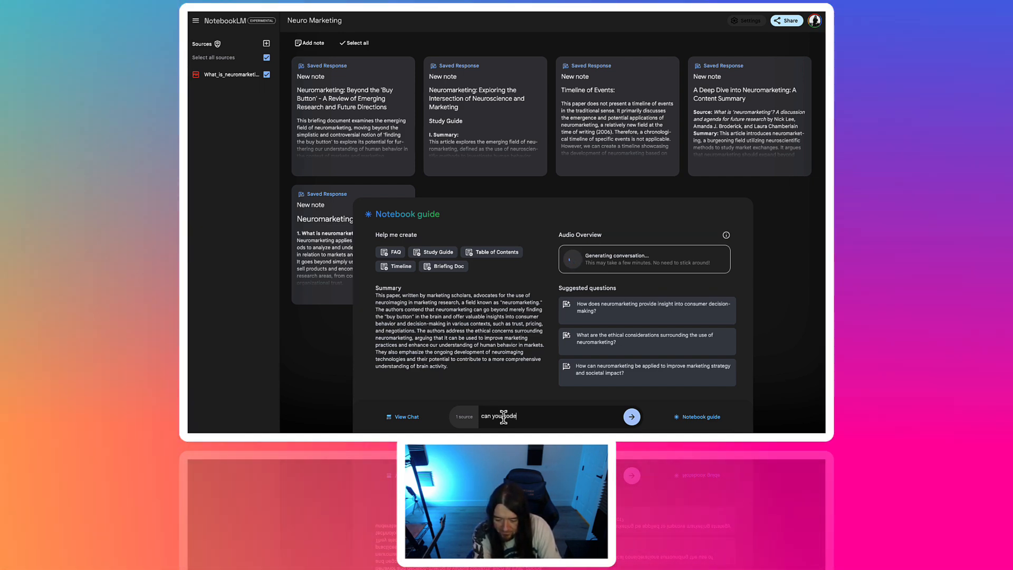
left_click(631, 416)
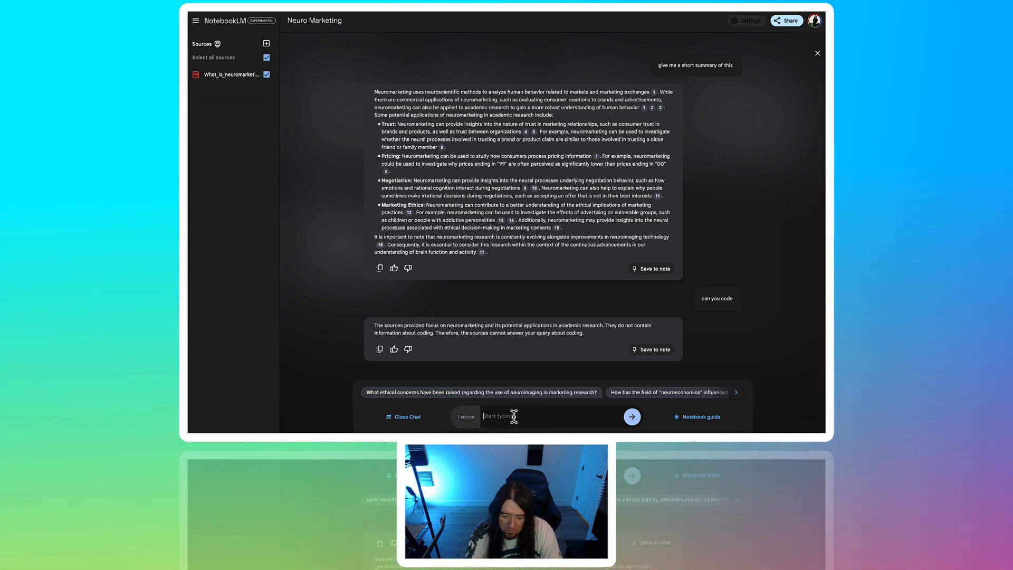
Step: Ask the chat 'can you code an html page breaking this down'
type("can you code a shor")
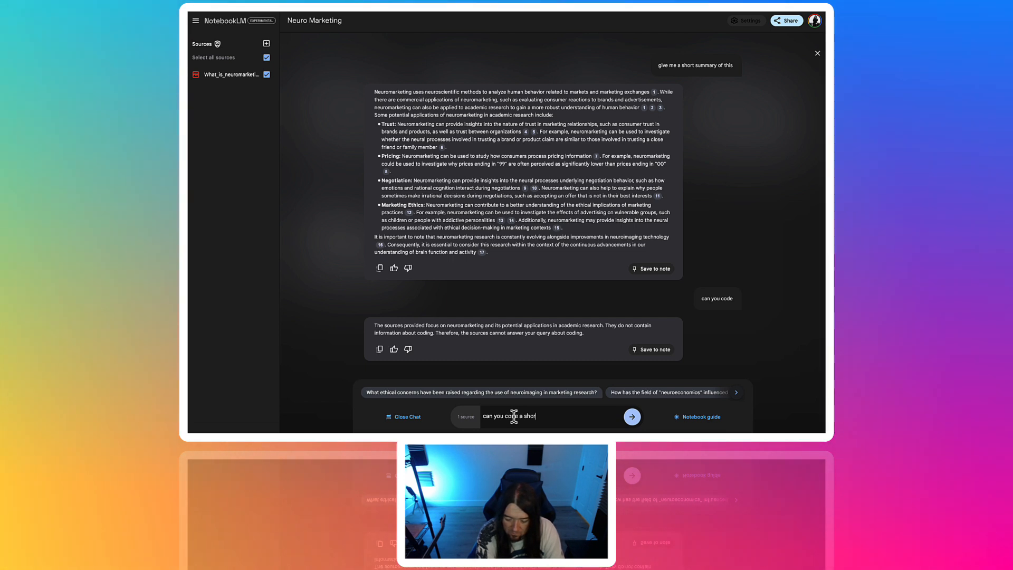
key("Backspace")
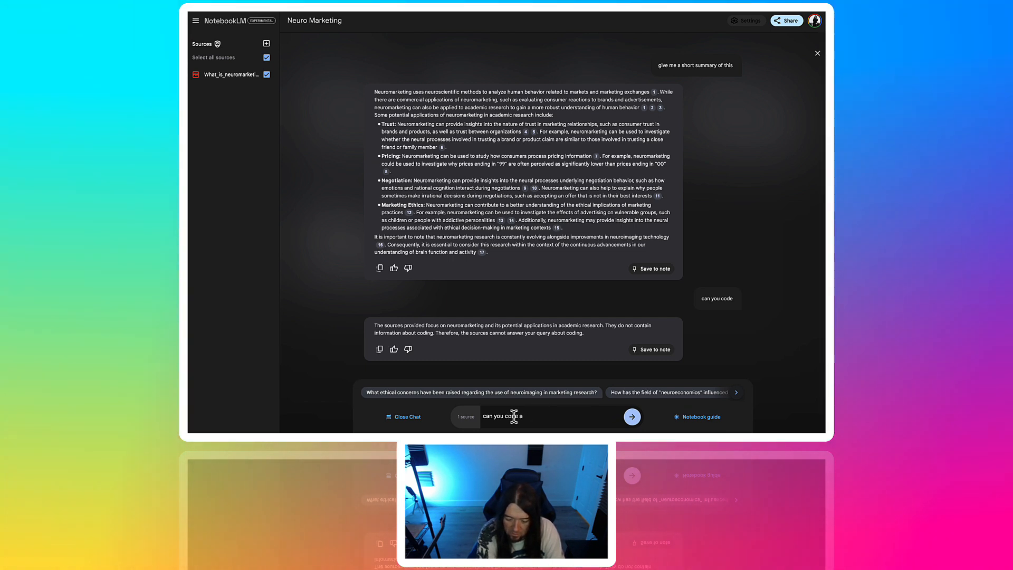
type("n hgt")
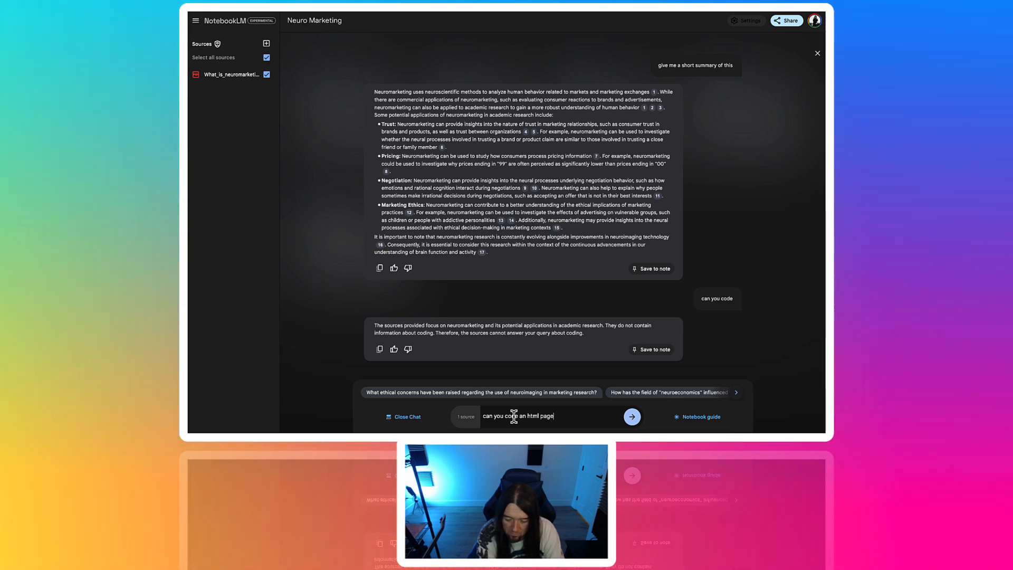
type("breaking th")
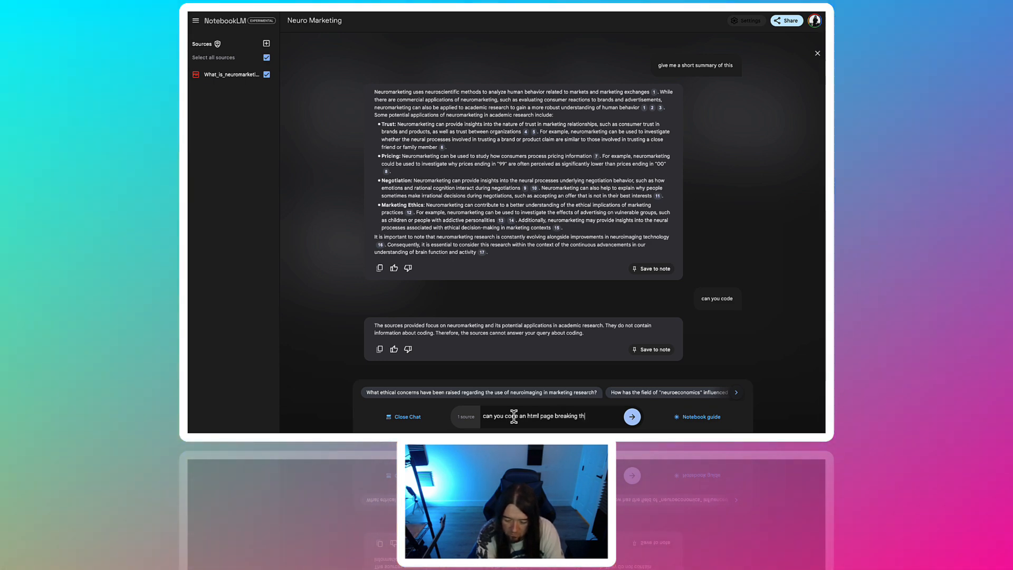
left_click(632, 416)
type("c")
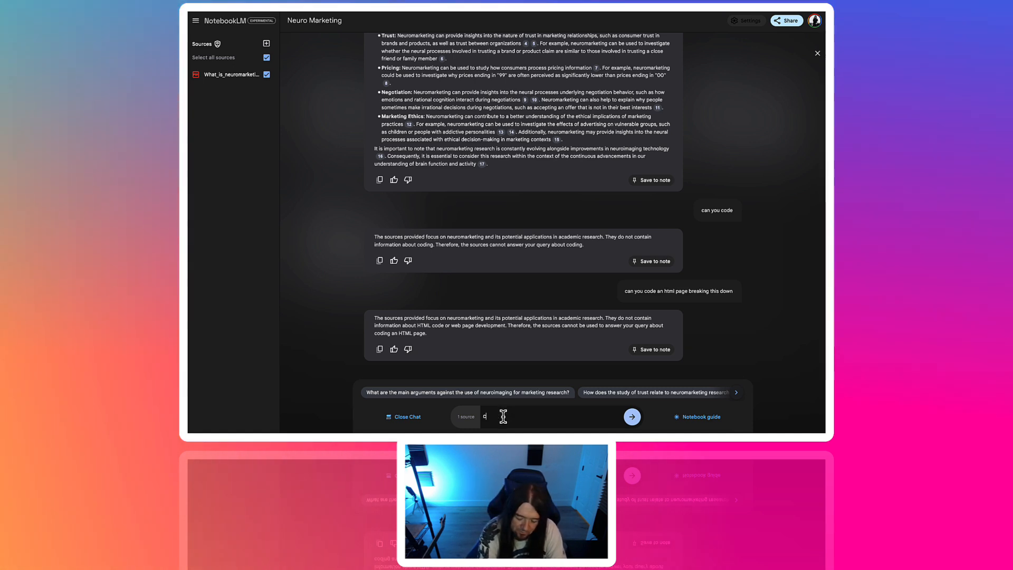
Step: Draft the chat request 'can you create some copy for a blog post'
type("an you create")
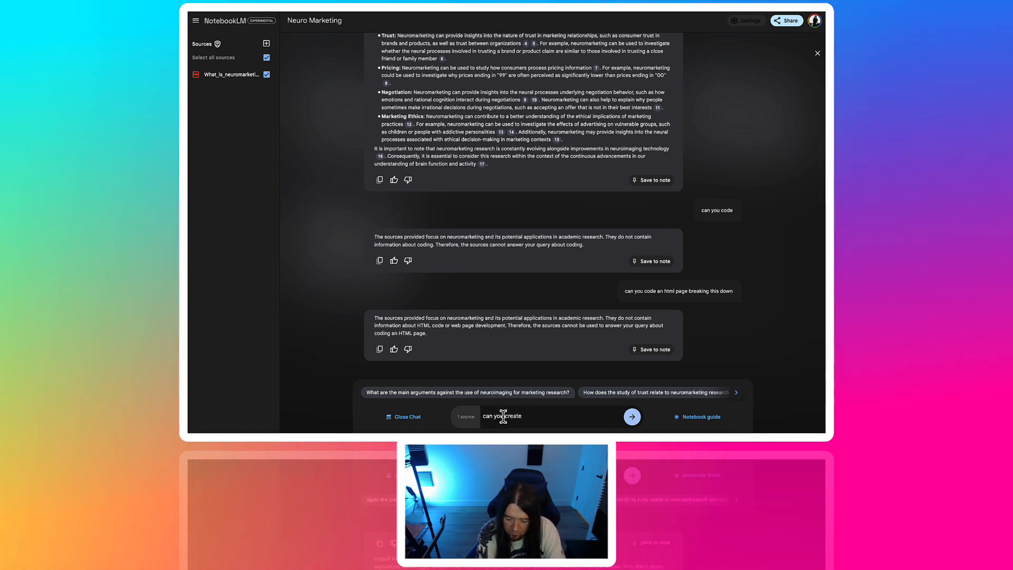
type("some copy f")
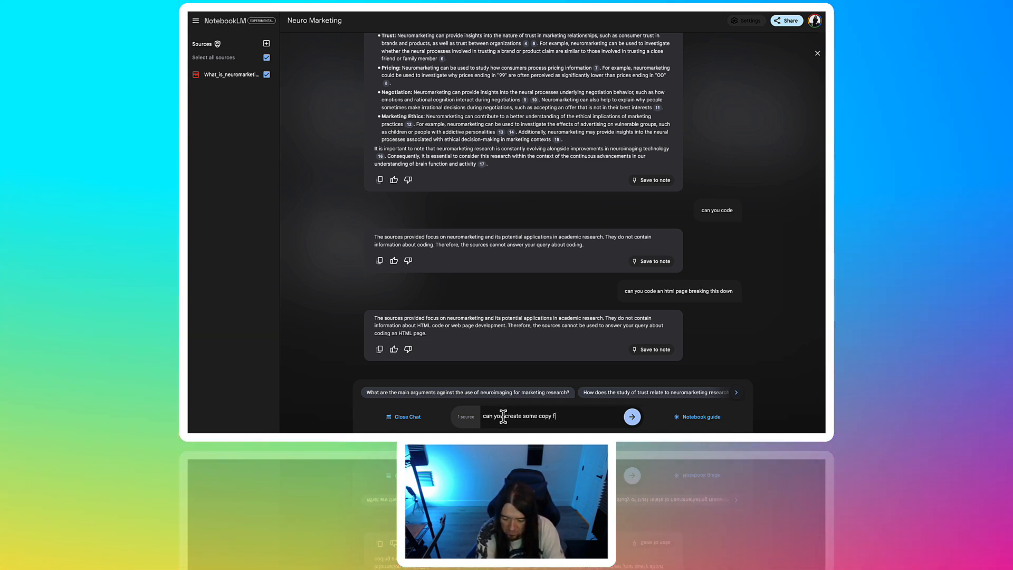
type("or a")
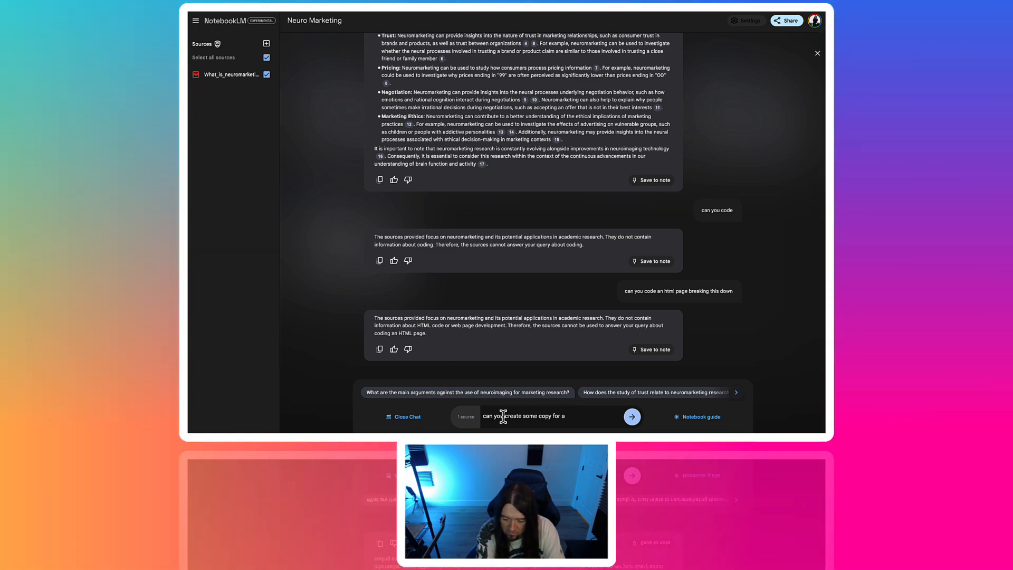
type("blog post")
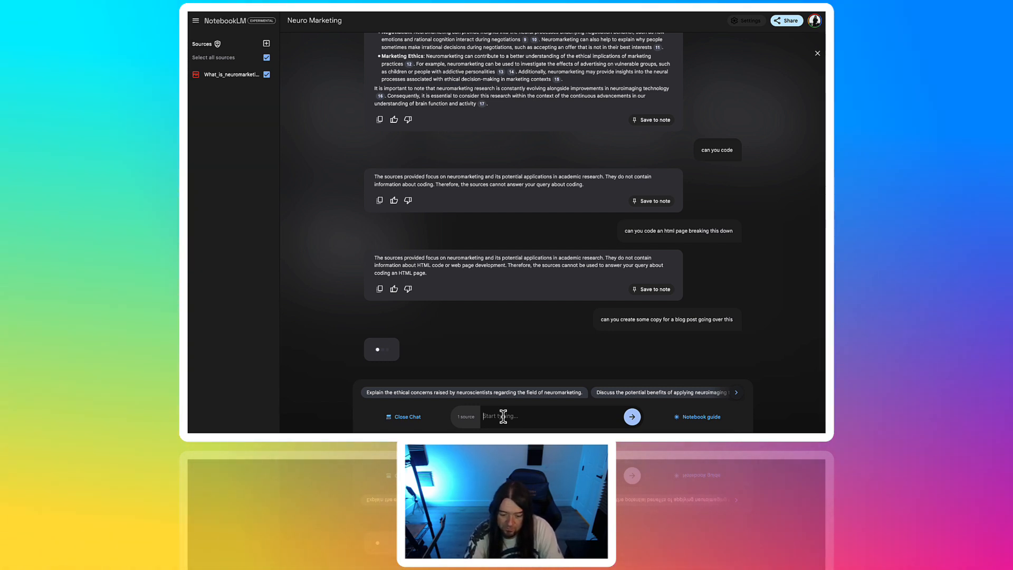
mouse_move(787, 351)
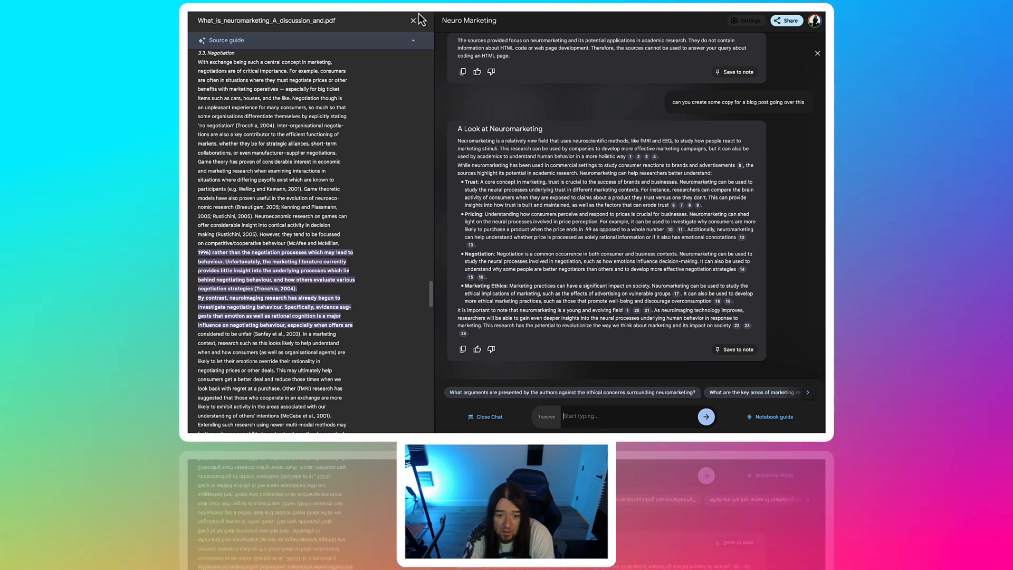
Step: Close the source PDF view and return to the notebook guide with the finished audio overview
left_click(412, 20)
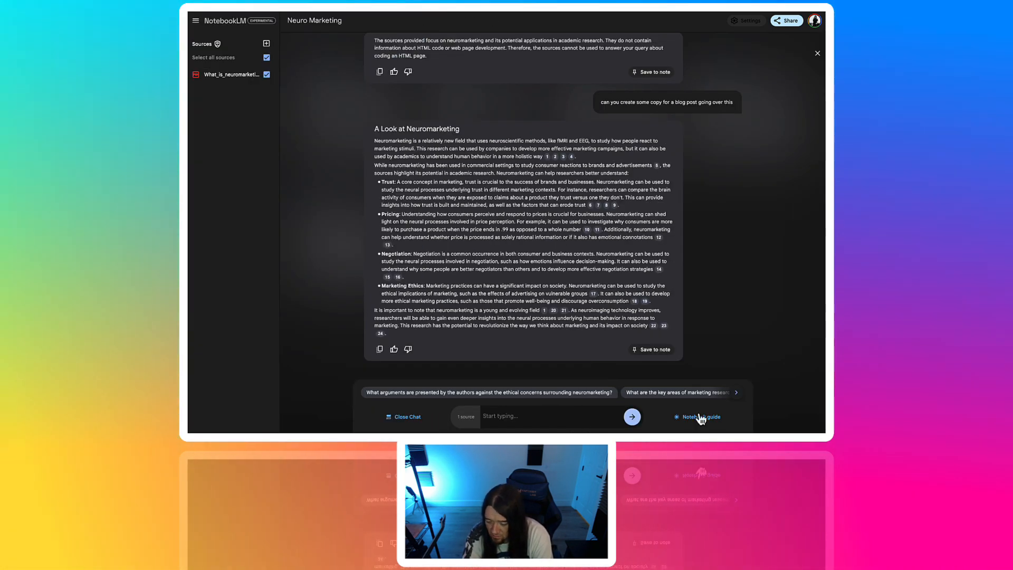
left_click(698, 416)
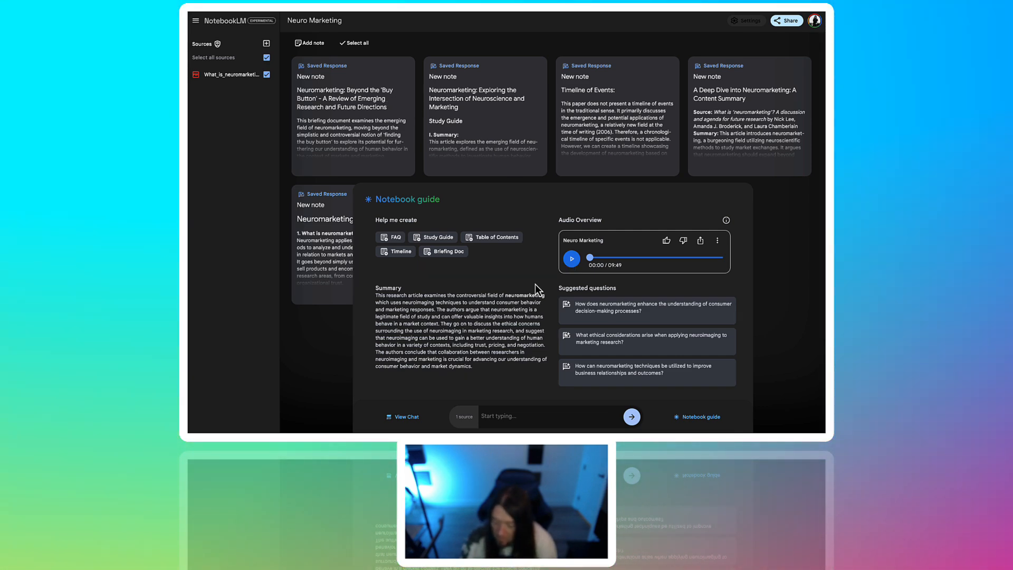
Step: Play and pause the 9:49 Neuro Marketing audio overview in stretches, stopping around 2:24
left_click(572, 259)
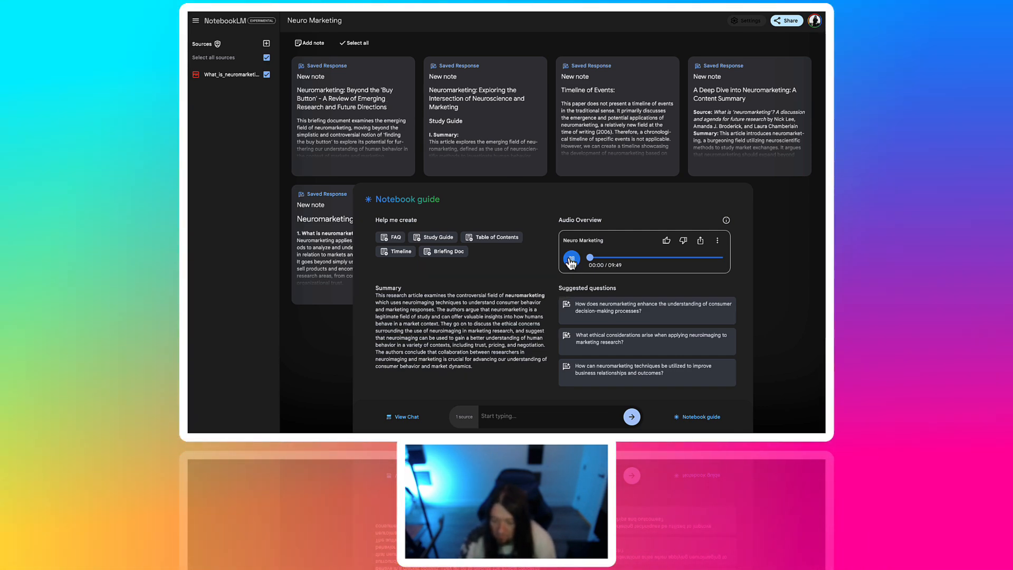
left_click(571, 262)
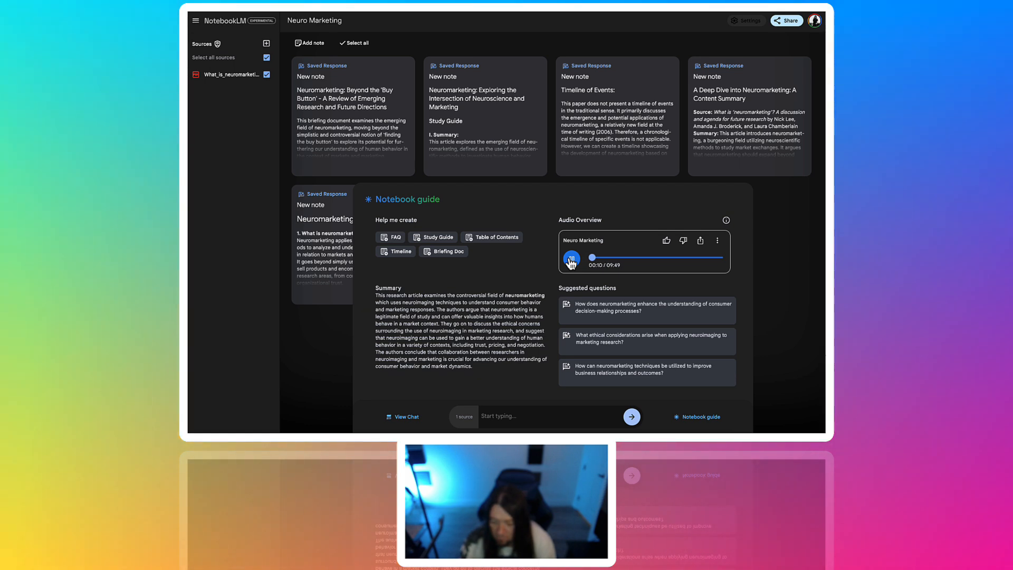
left_click(571, 259)
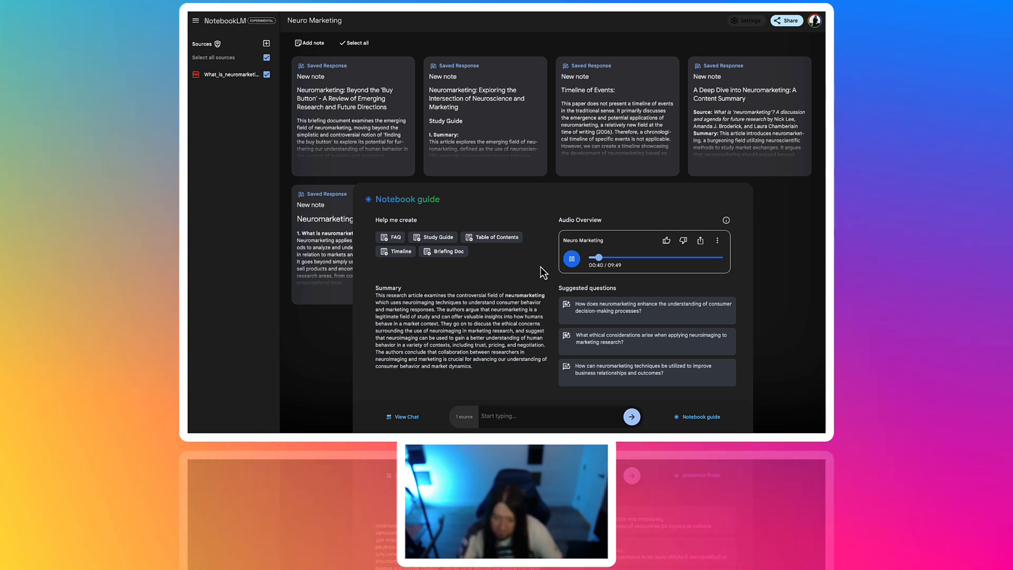
left_click(571, 259)
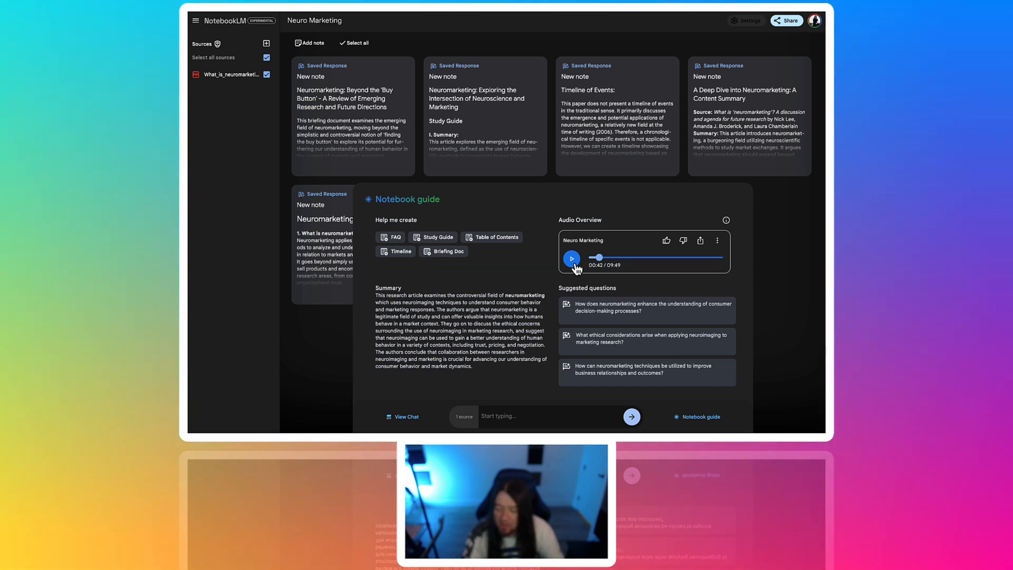
left_click(571, 259)
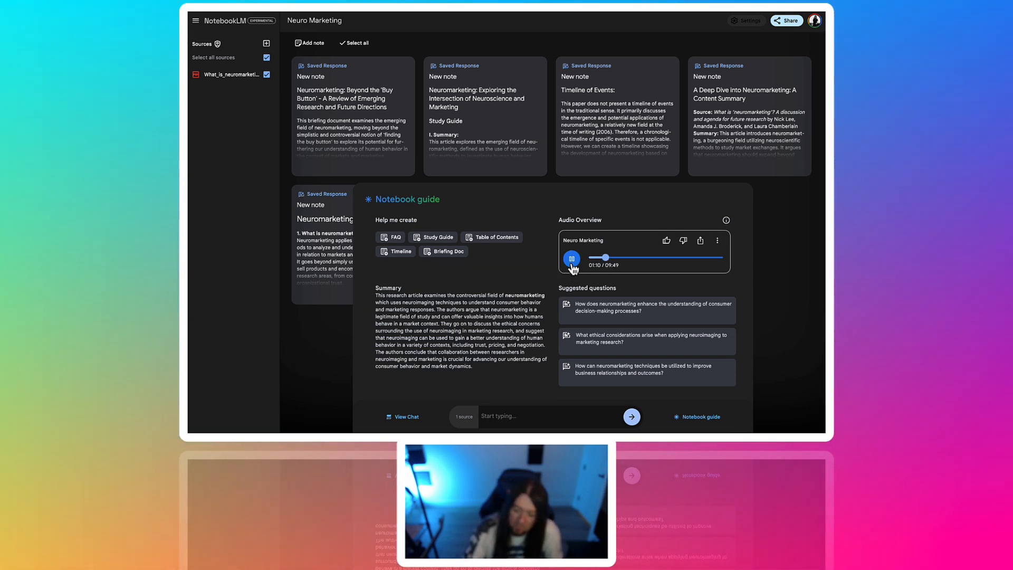
left_click(571, 260)
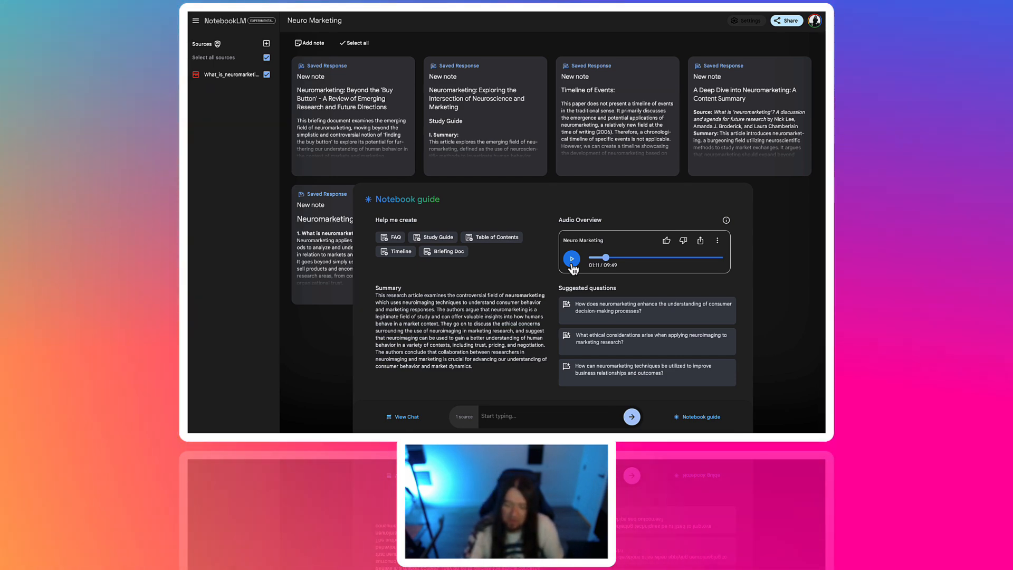
left_click(572, 259)
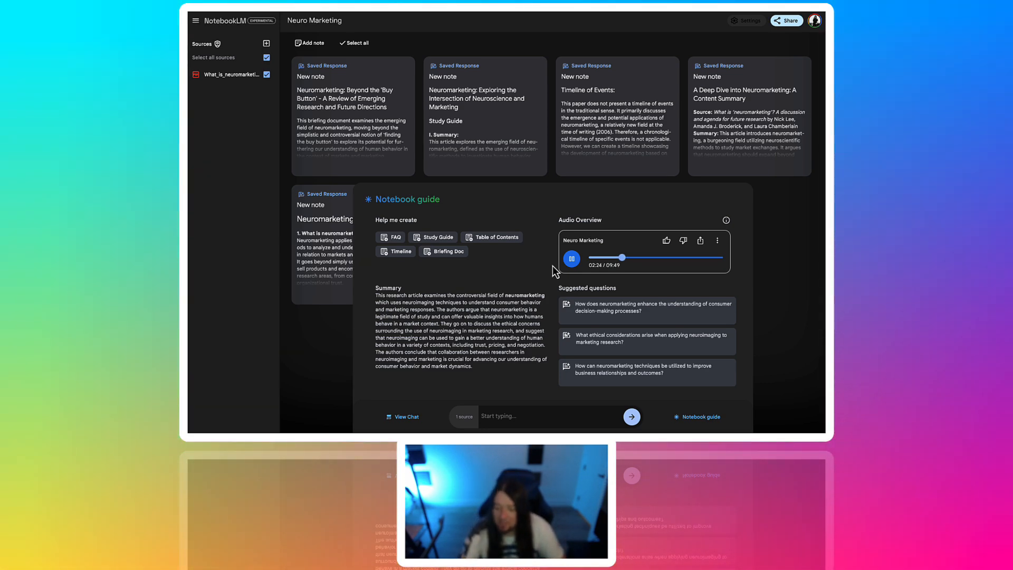
left_click(571, 258)
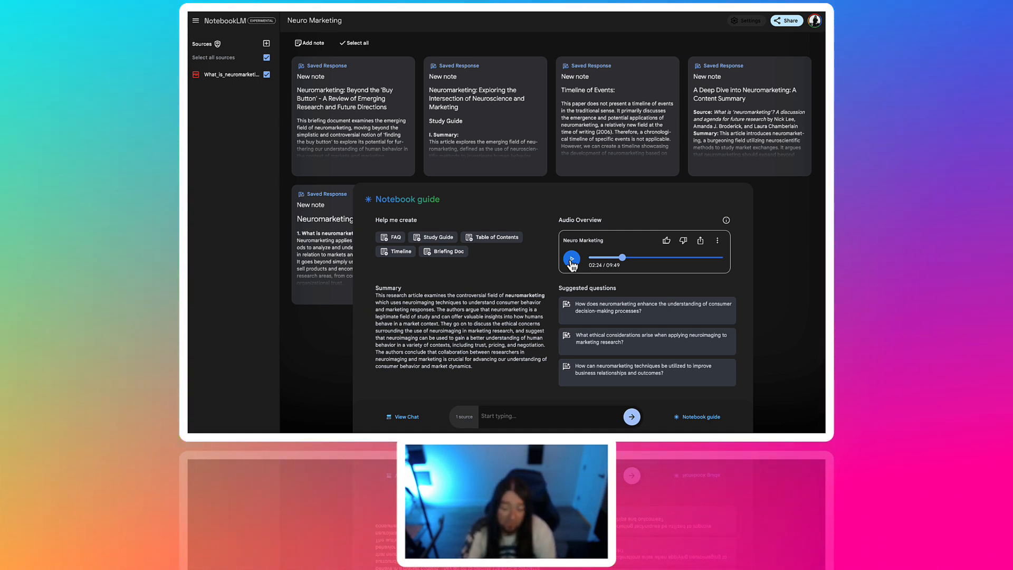
left_click(571, 259)
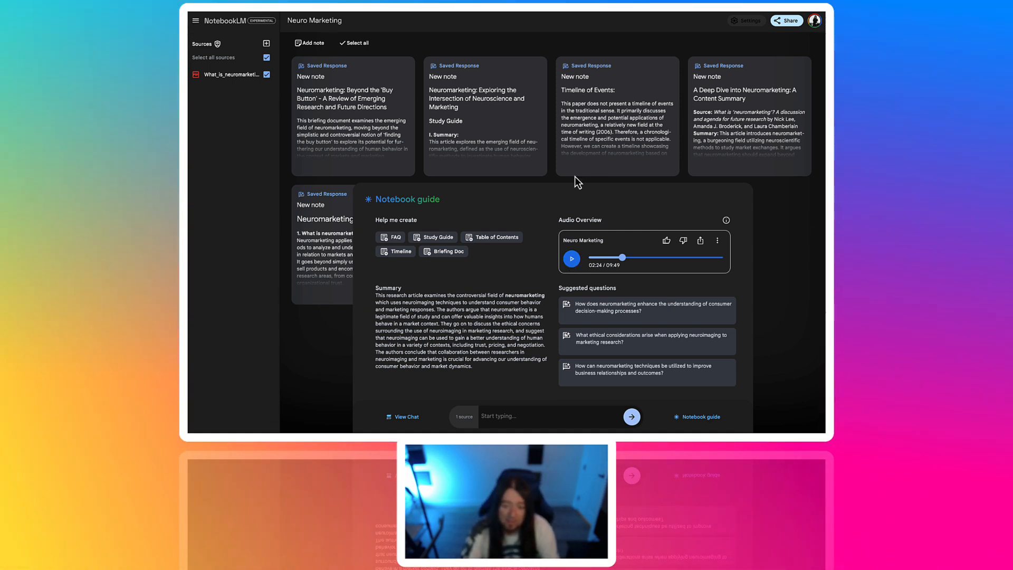